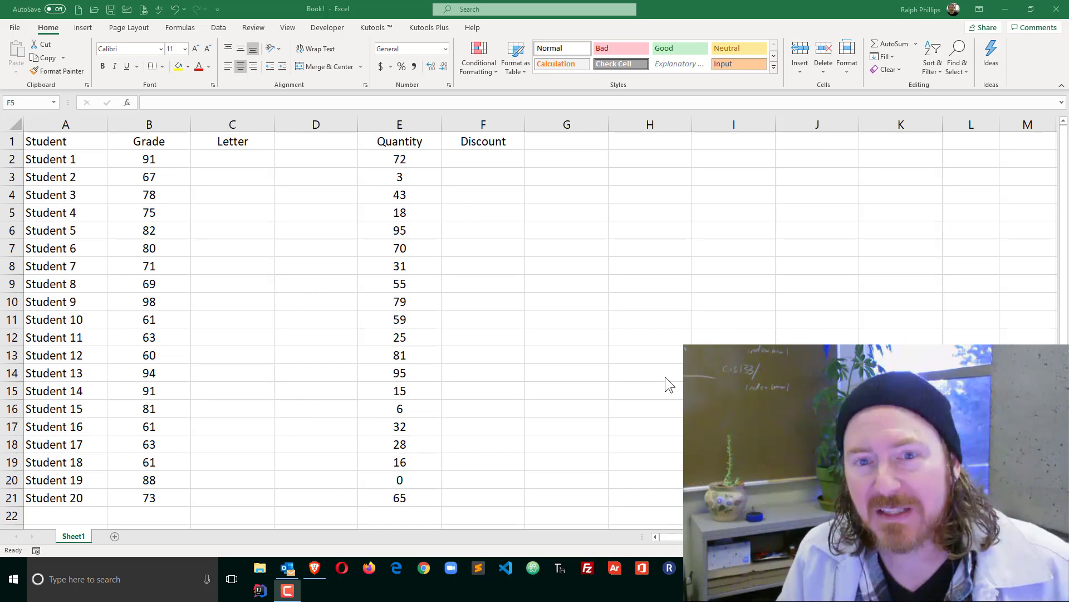
mouse_move(638, 359)
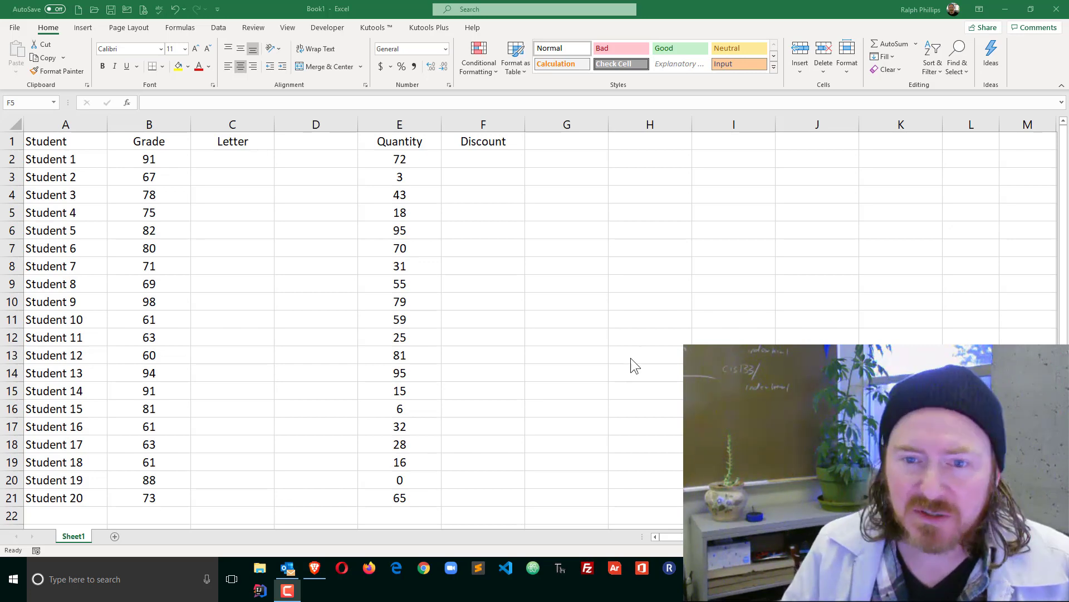
- Begin the Letter formula in C2 as =ifs(B2>=90,"A", ready for the next condition
left_click(482, 212)
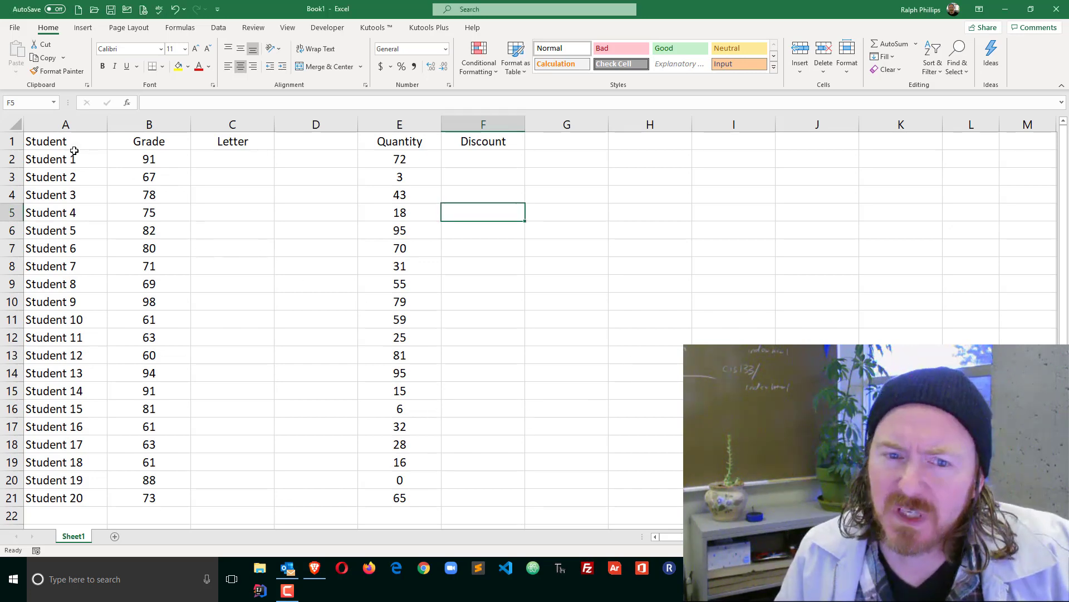
mouse_move(175, 155)
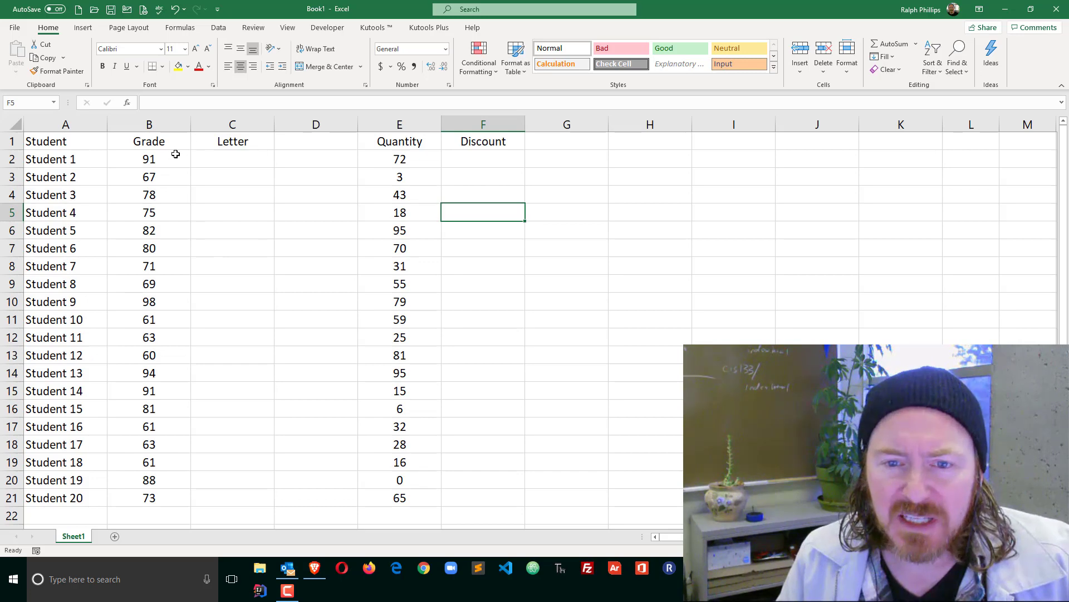
left_click(149, 160)
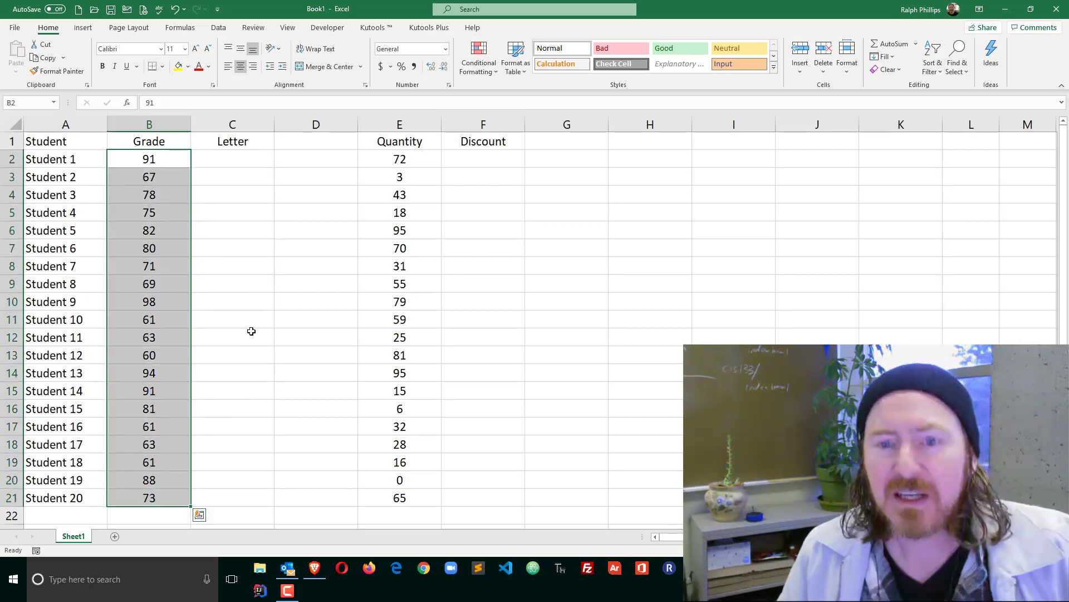
left_click(231, 159)
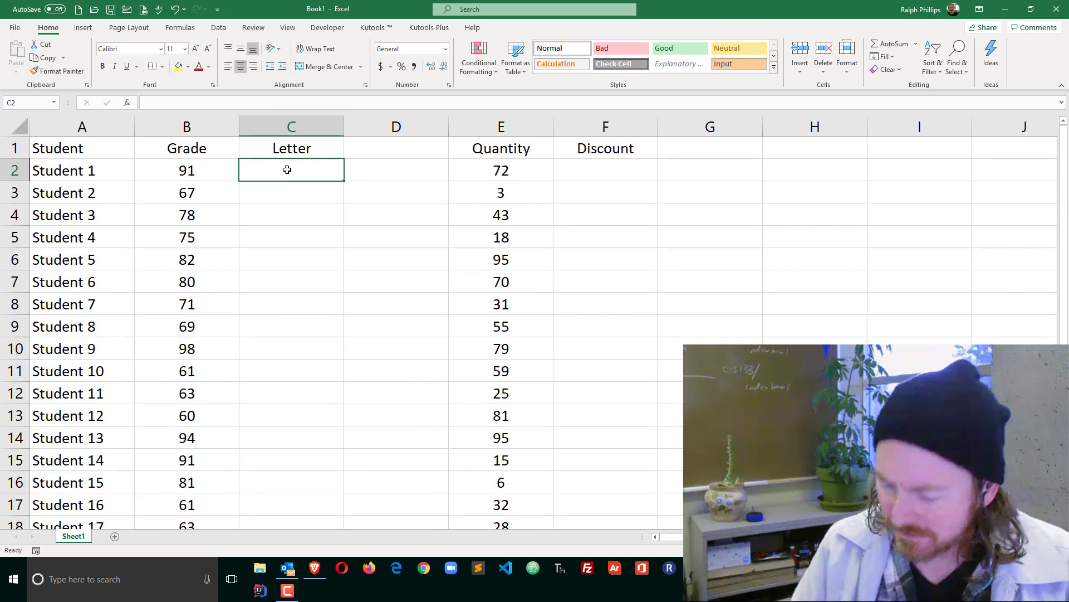
type("=ifs(")
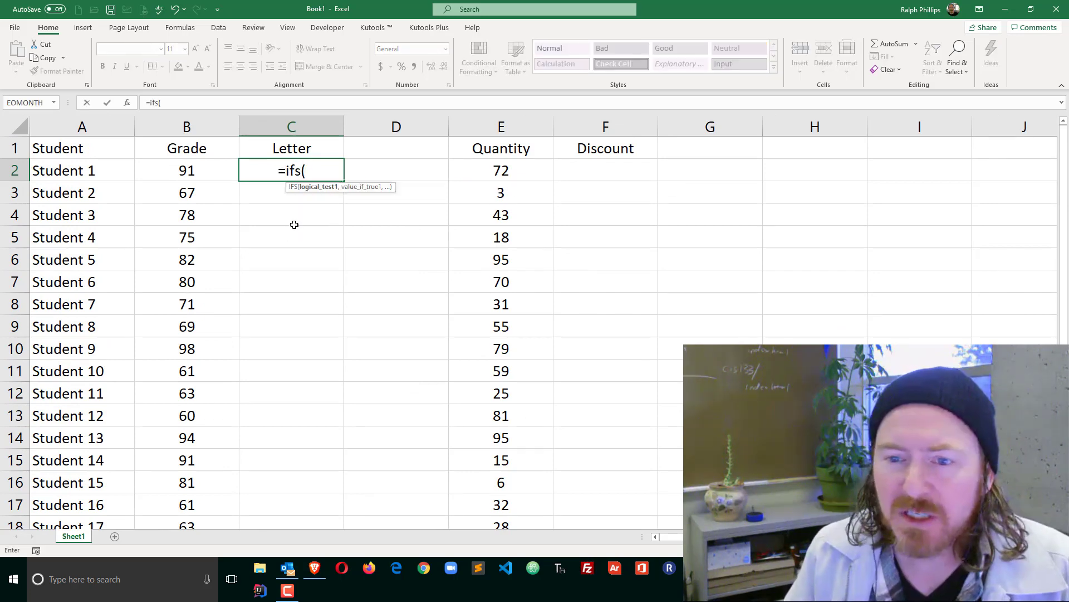
mouse_move(303, 220)
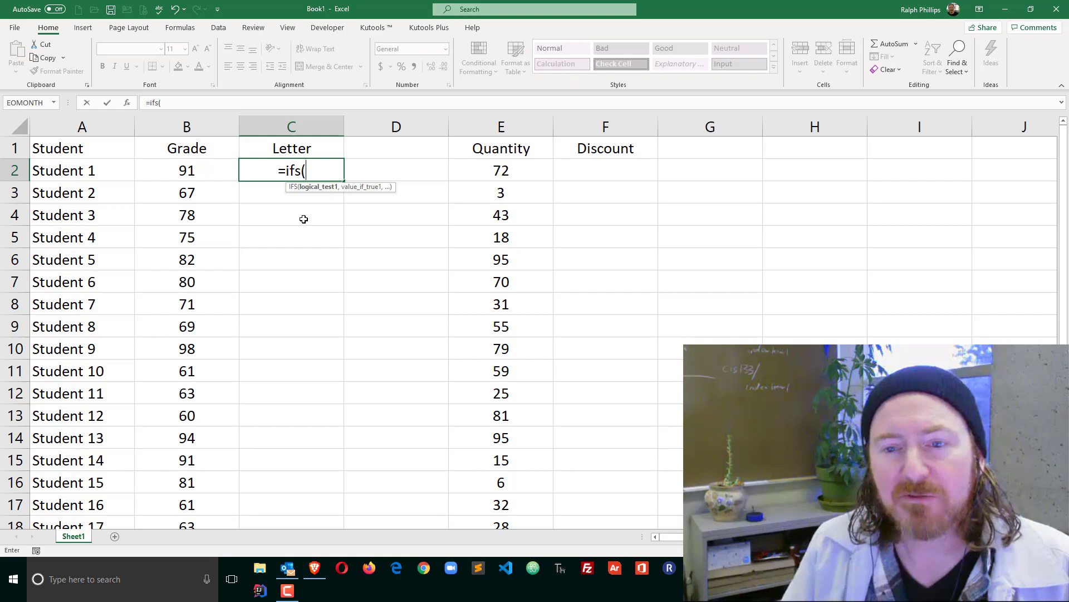
mouse_move(311, 207)
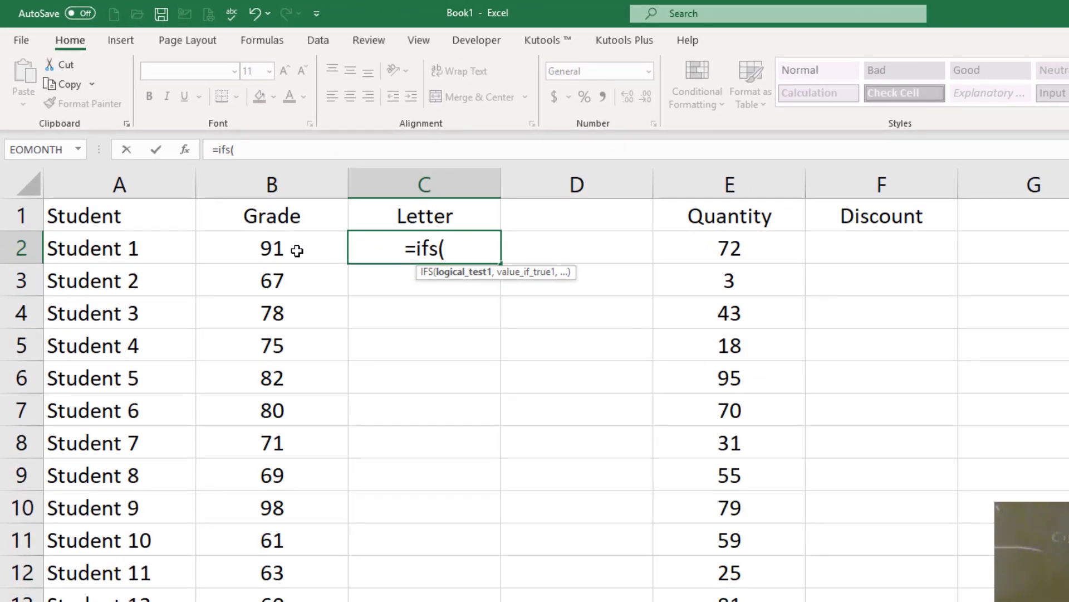
left_click(272, 247)
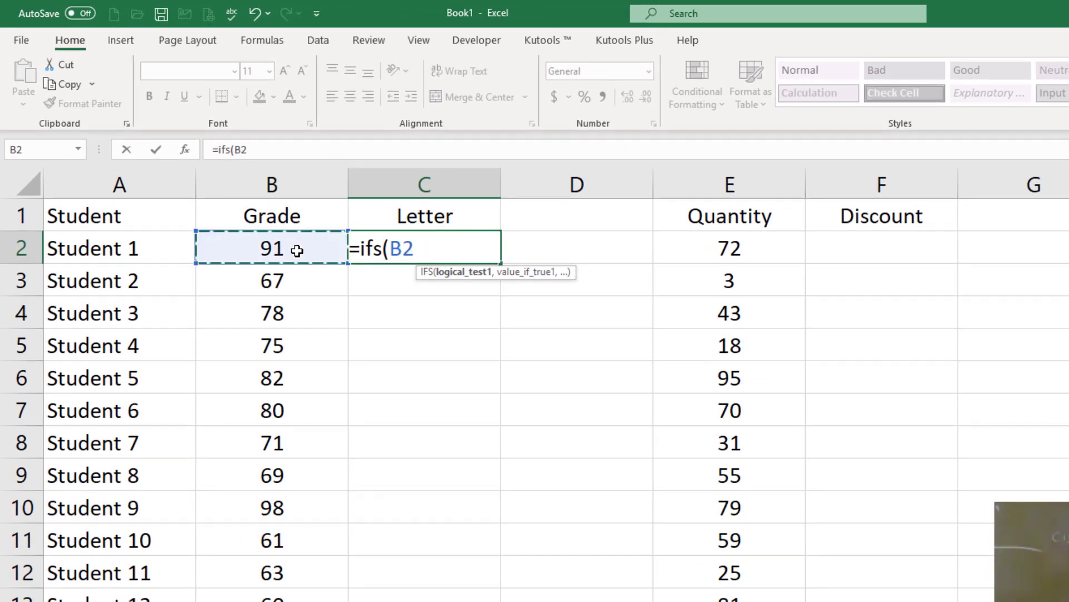
type(">-=")
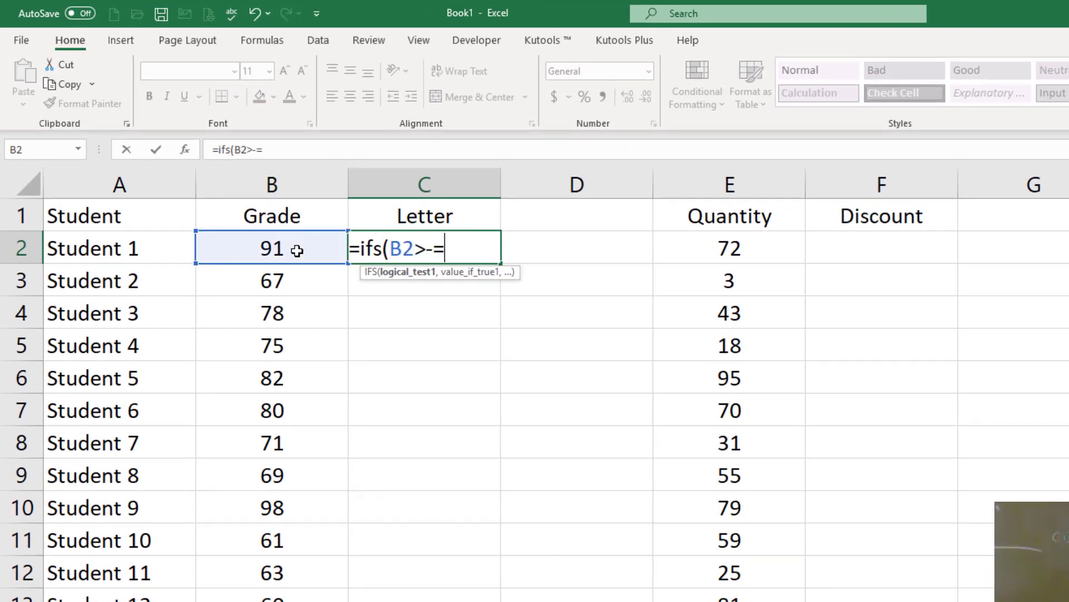
key("Backspace")
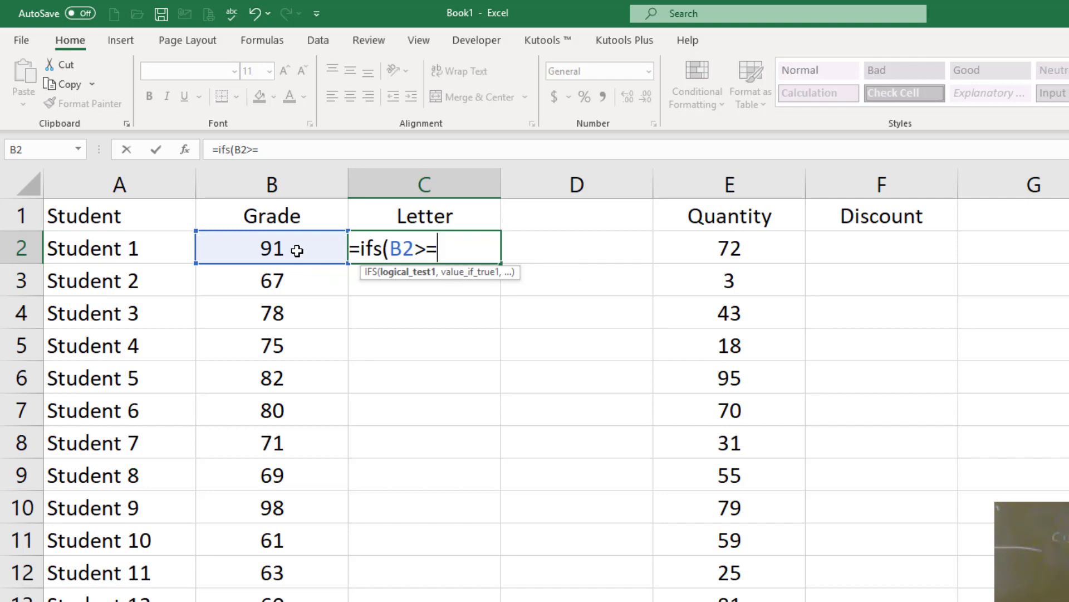
type("90")
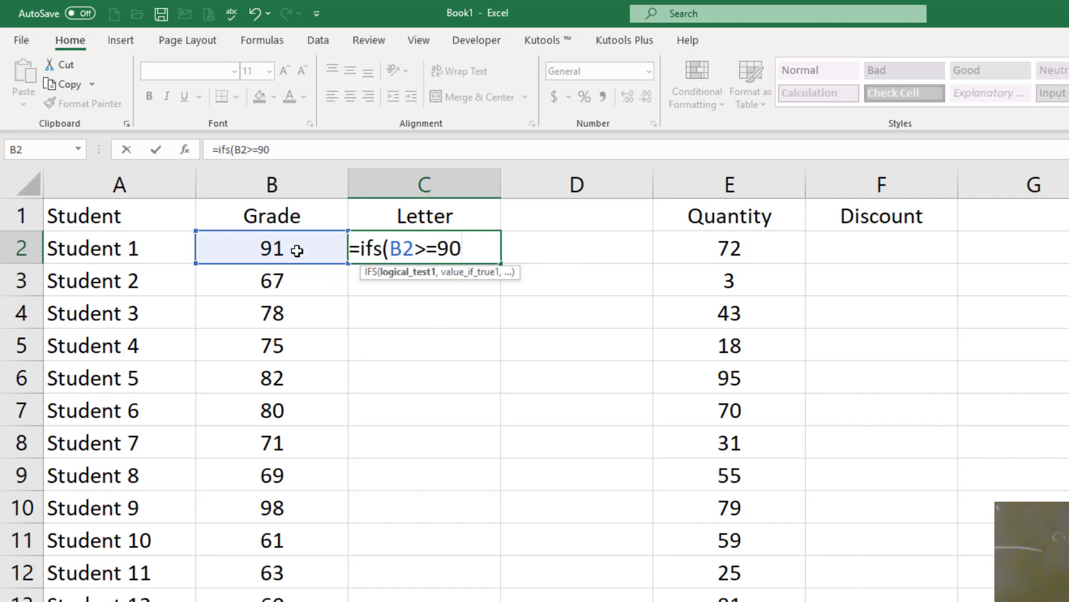
type(",")
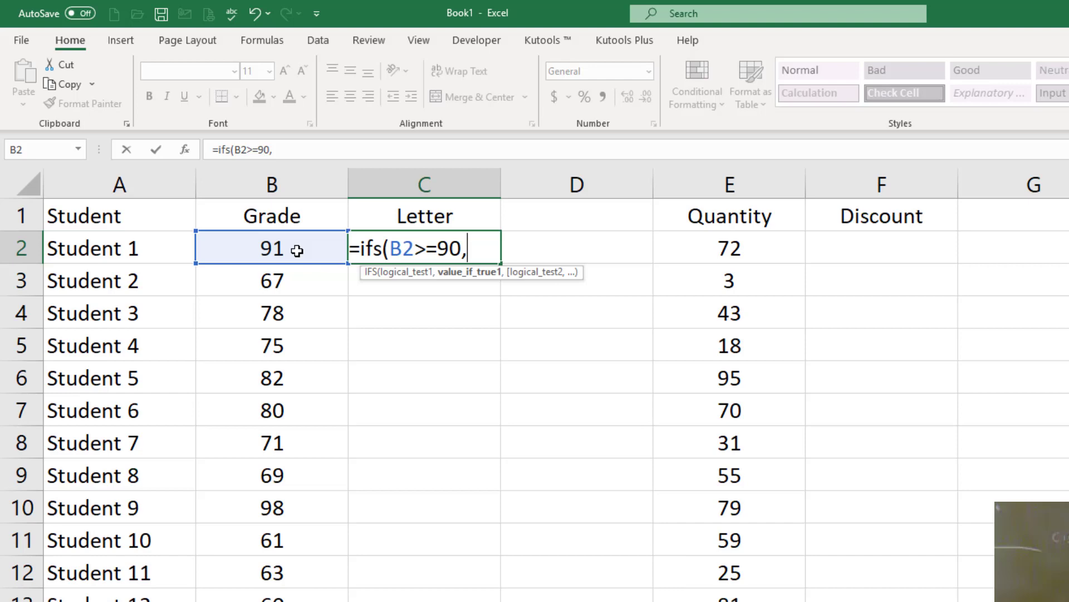
type("\"A\"")
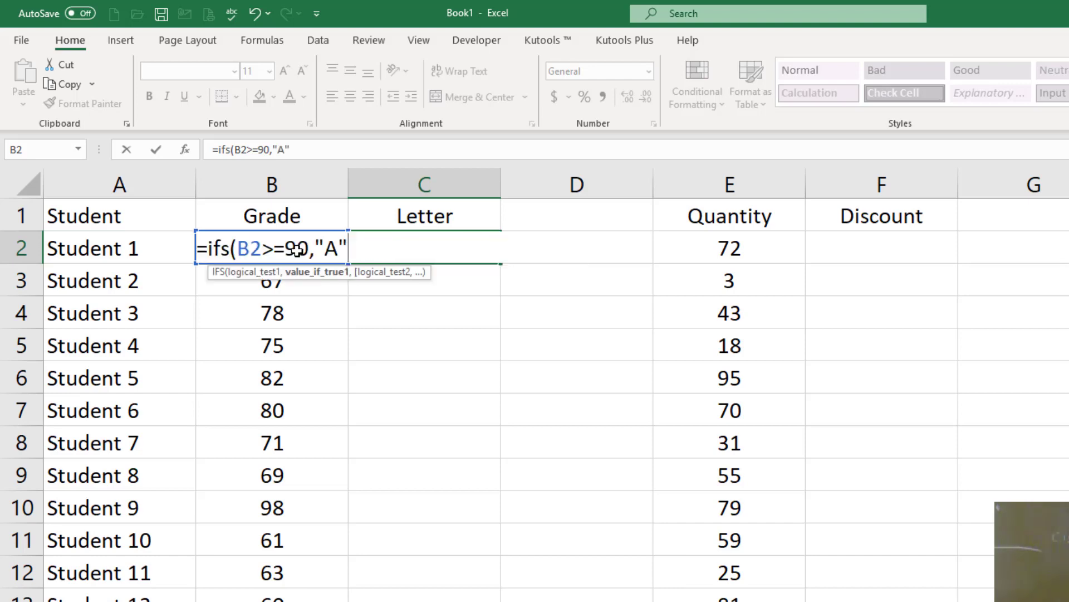
type(",")
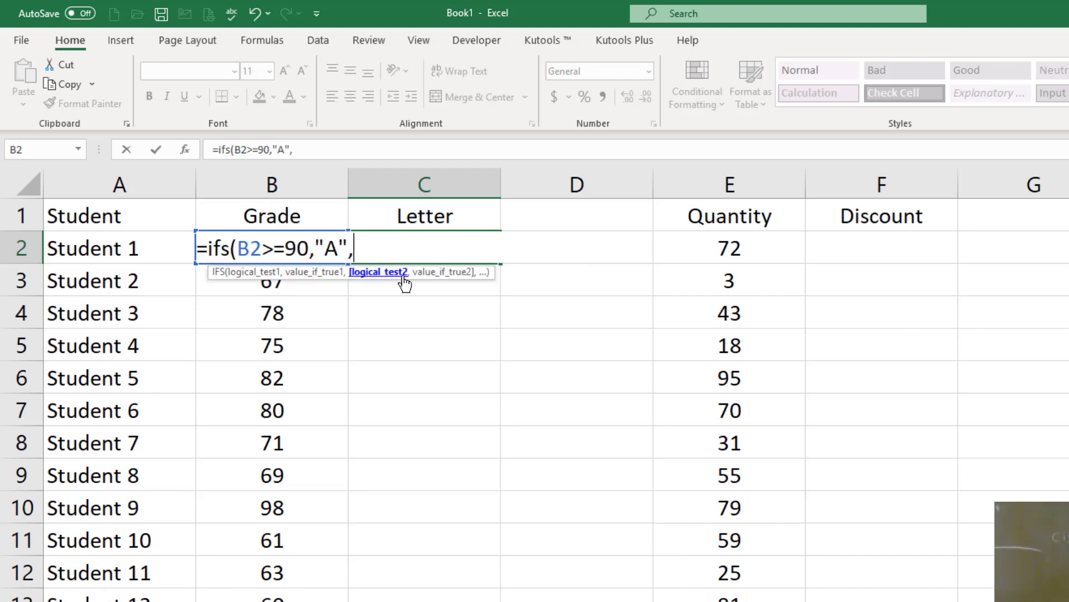
mouse_move(408, 347)
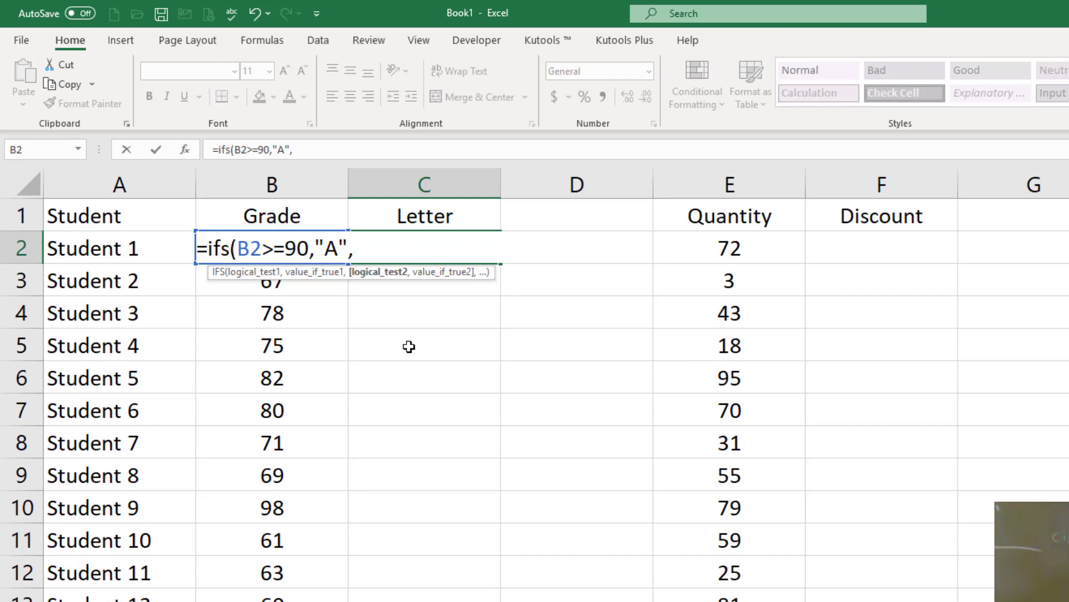
- Add the B, C and D cases: B2>=80,"B", B2>=70,"C", B2>=60,"D"
type("B2>")
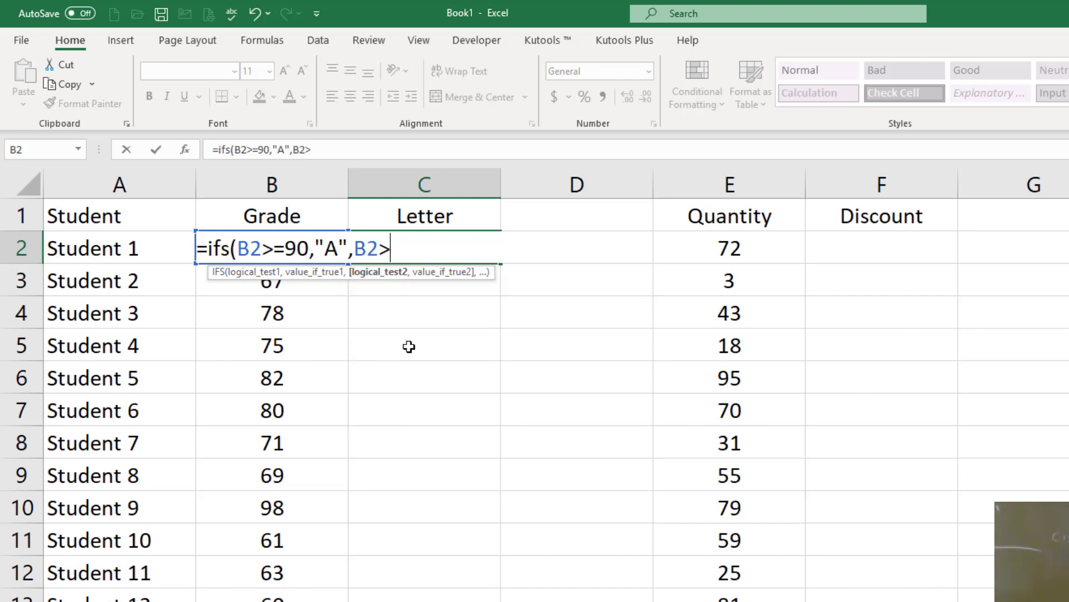
type("=")
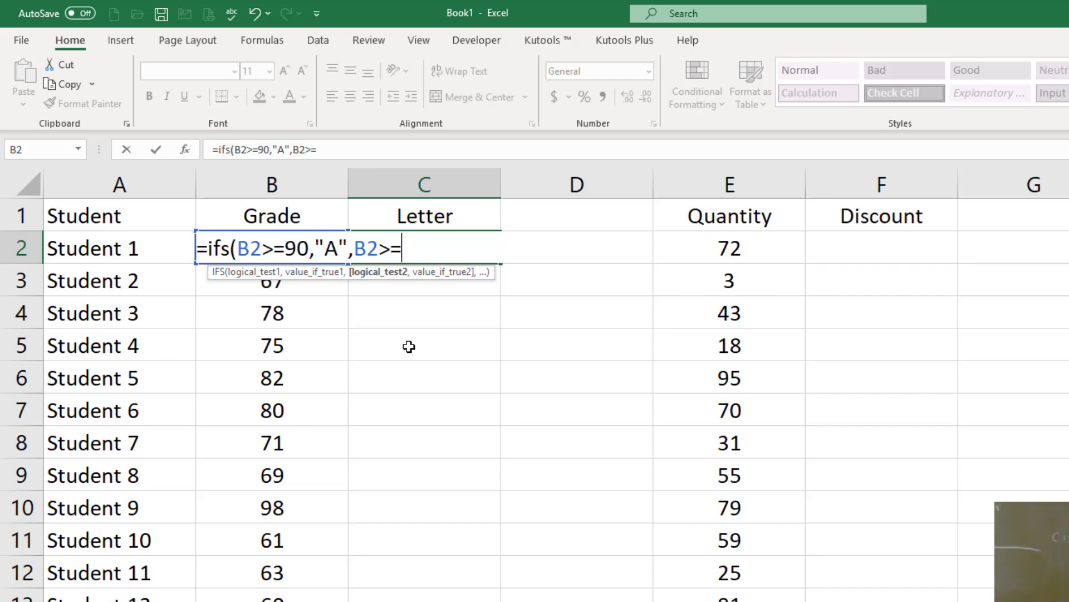
type("80,\"")
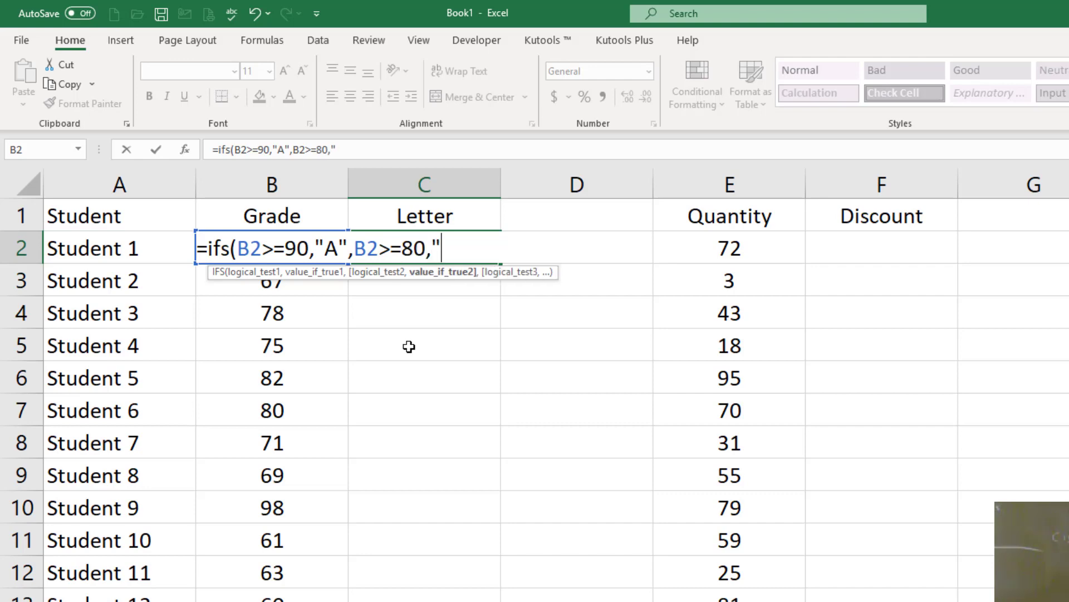
type("B\"")
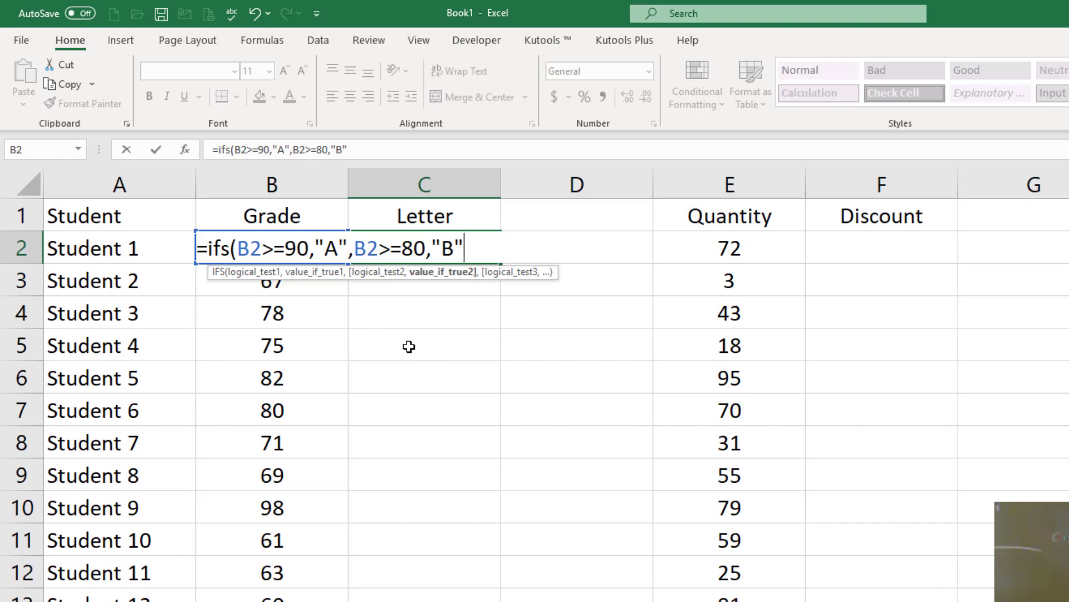
type(",B2>=70,\"C\",")
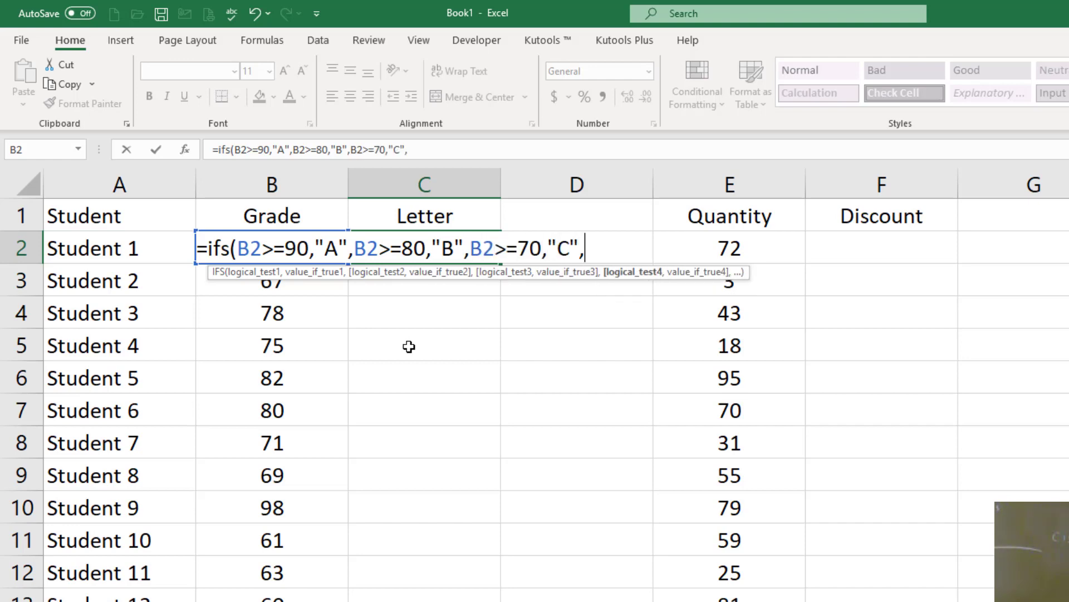
type("B2>=60,\"D\",")
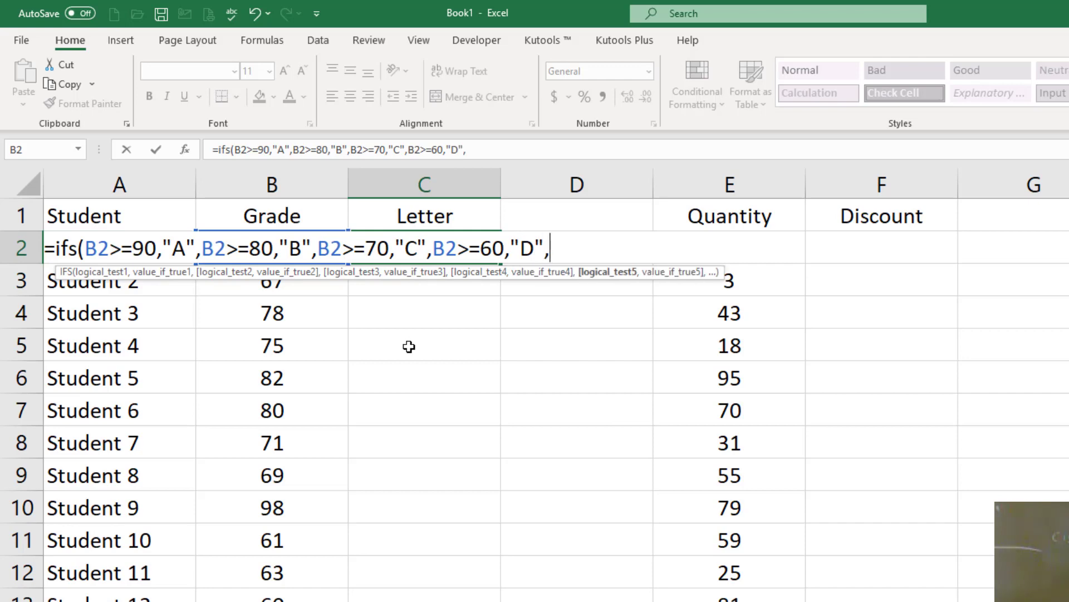
- Finish the formula with the catch-all F case B2>=0,"F") and enter it
type("B2")
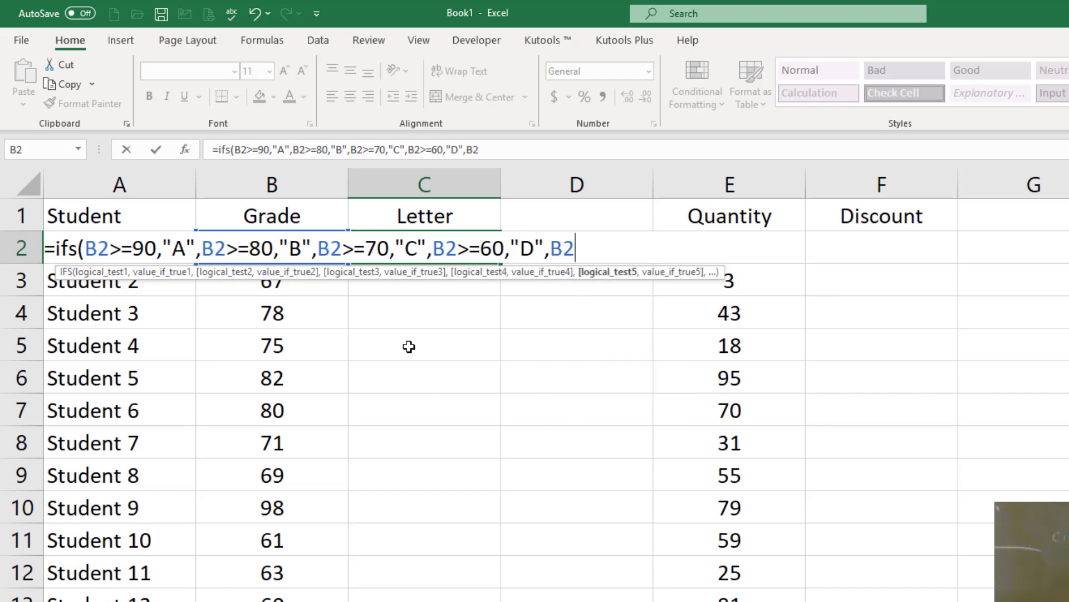
type(">")
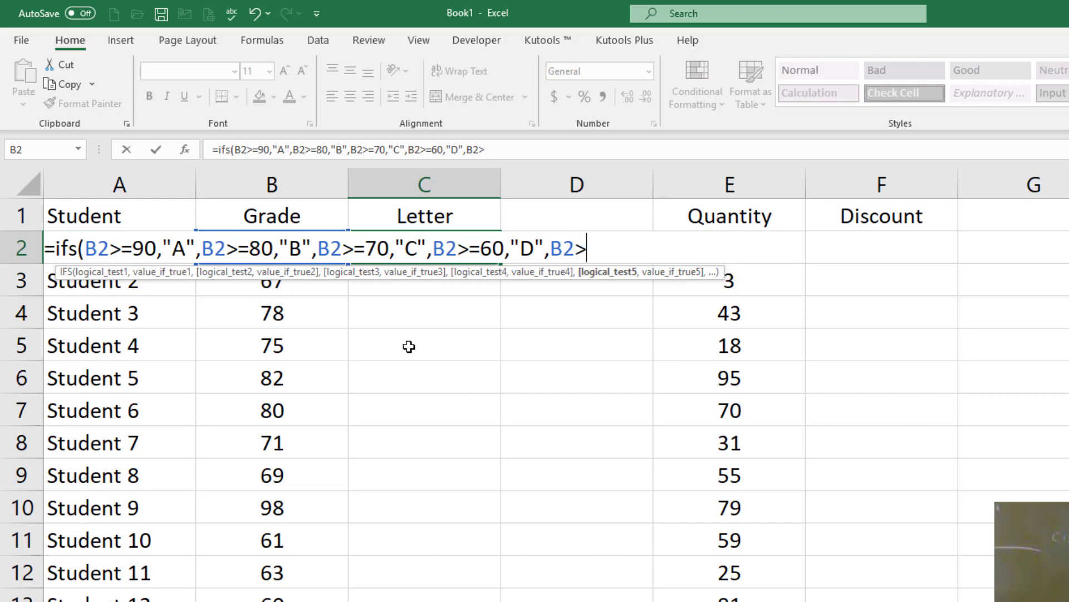
key("Backspace")
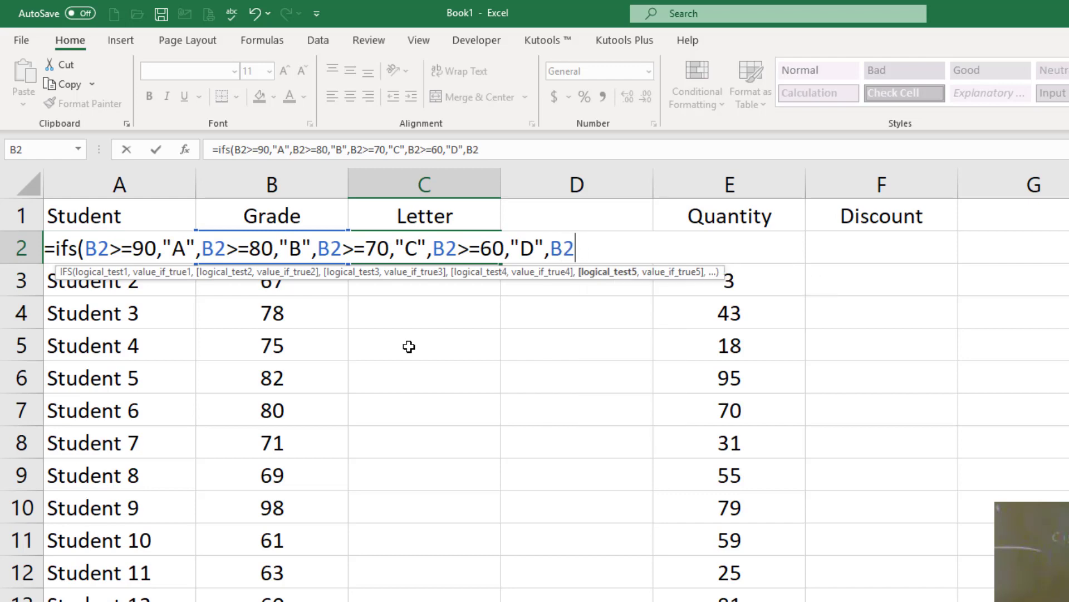
type(">=")
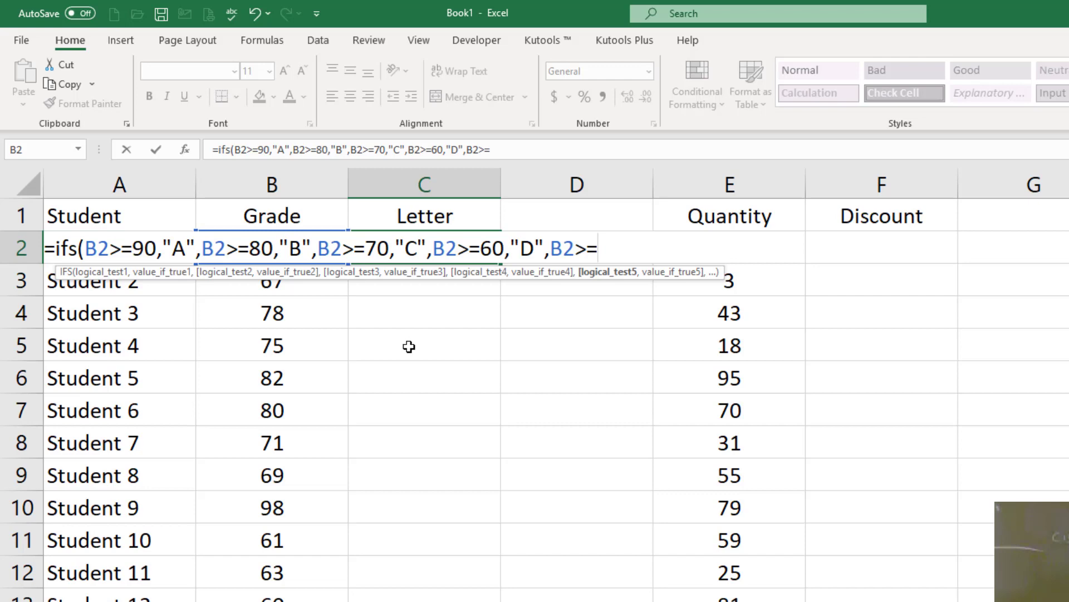
type("0,\"")
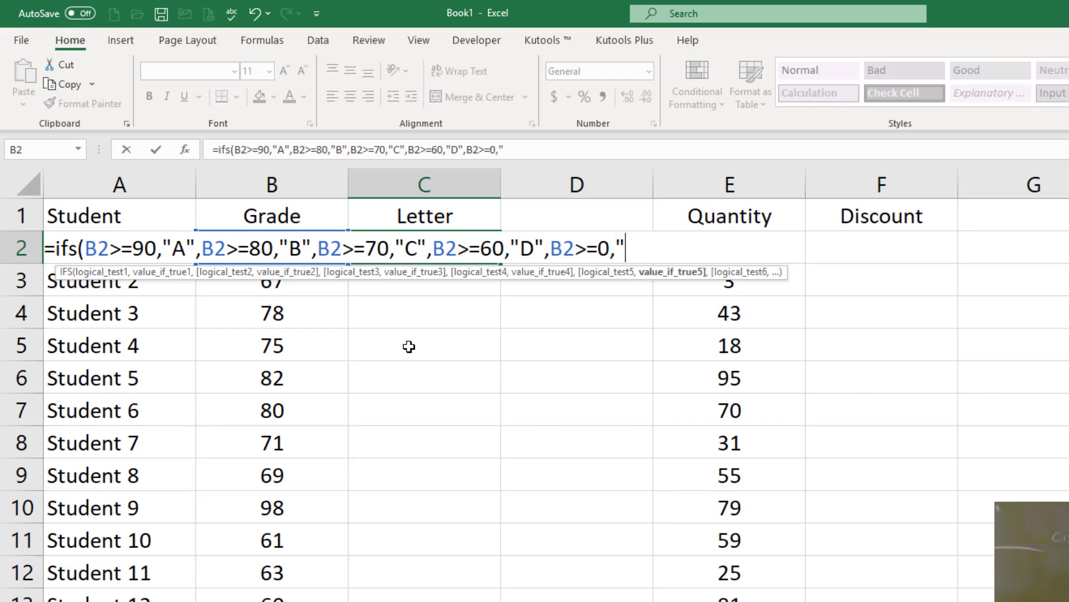
type("F\")")
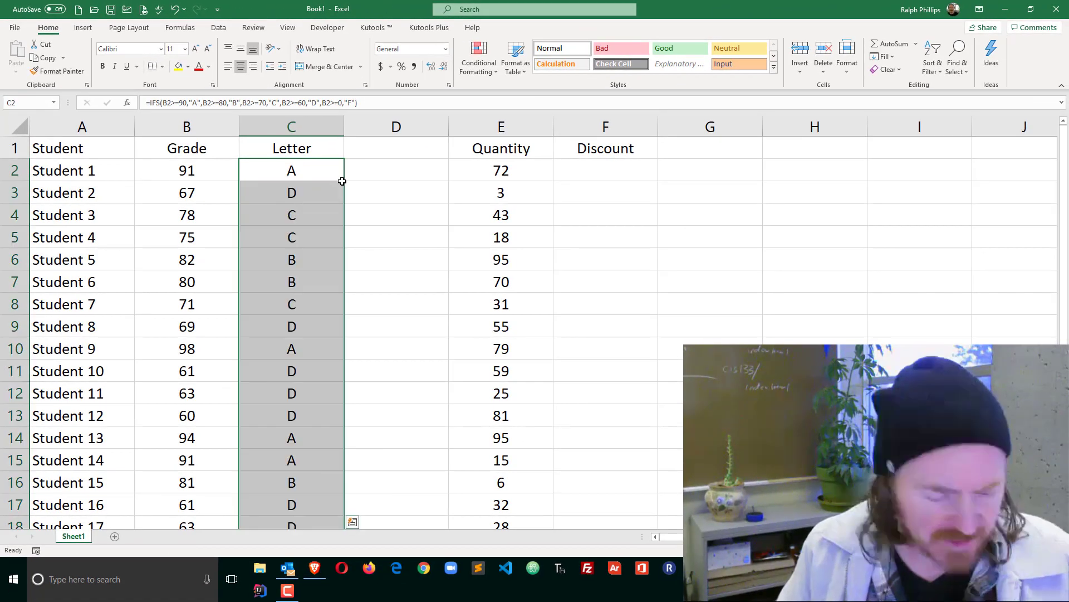
- Select Student 2's grade cell B3 to change its value
left_click(291, 282)
type("57")
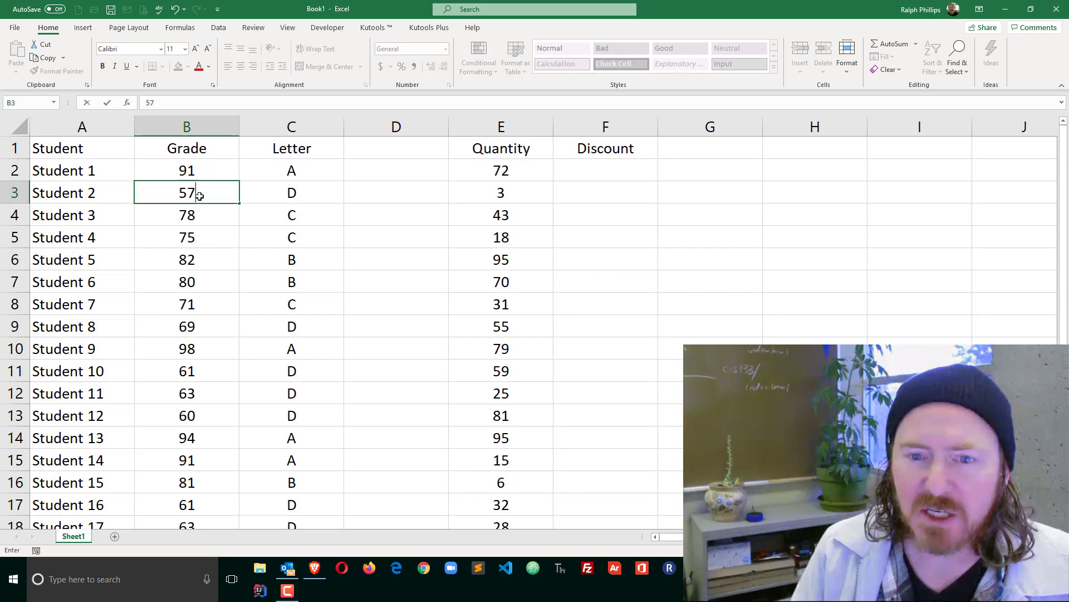
- Confirm Student 2's grade of 57, then select C2 to view its letter formula
type("89")
key("enter")
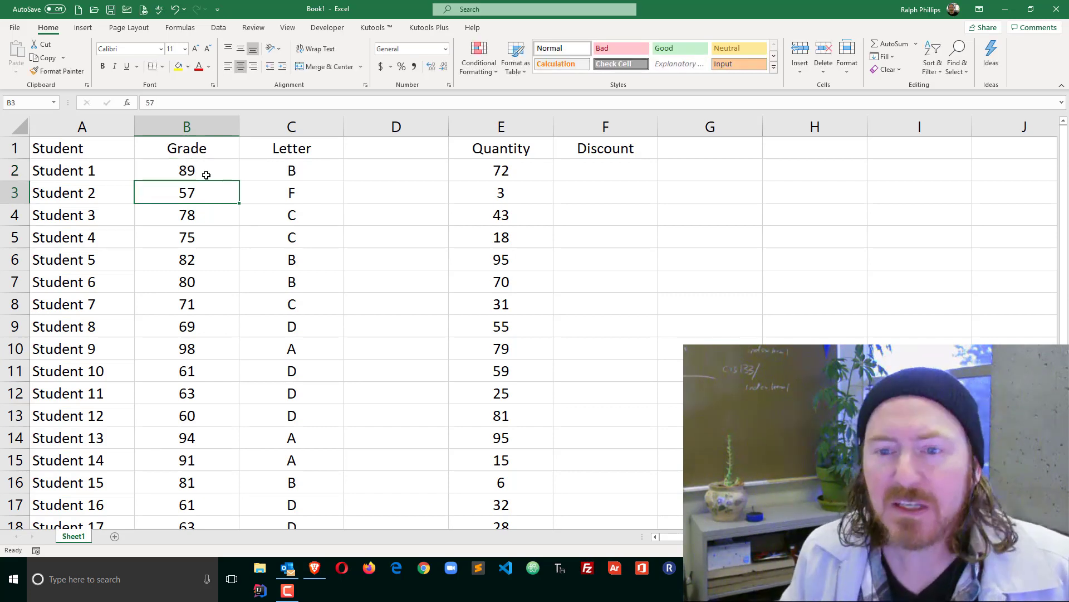
left_click(291, 170)
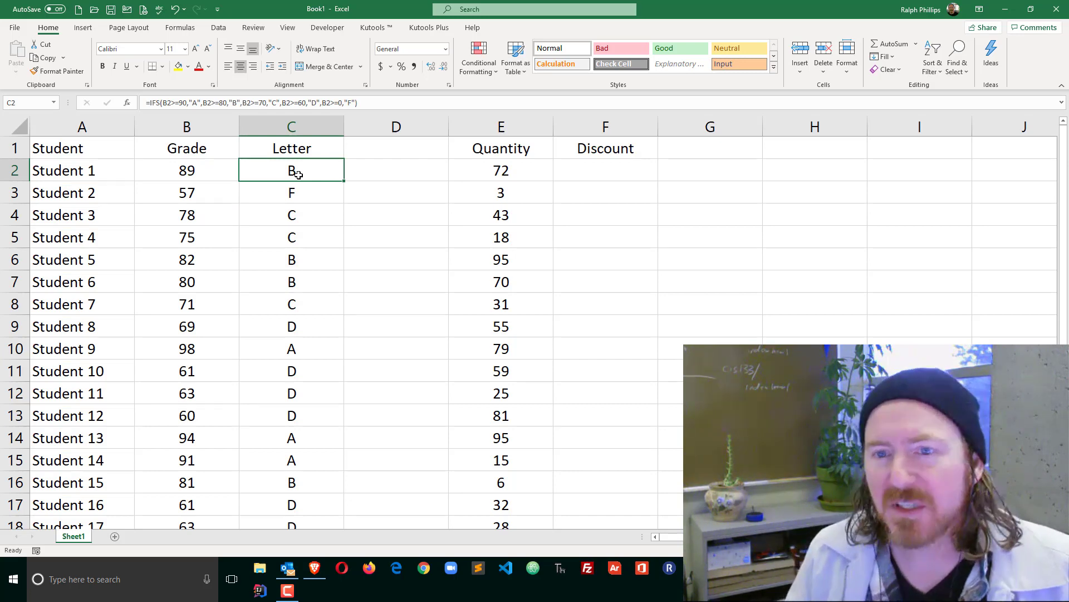
mouse_move(314, 177)
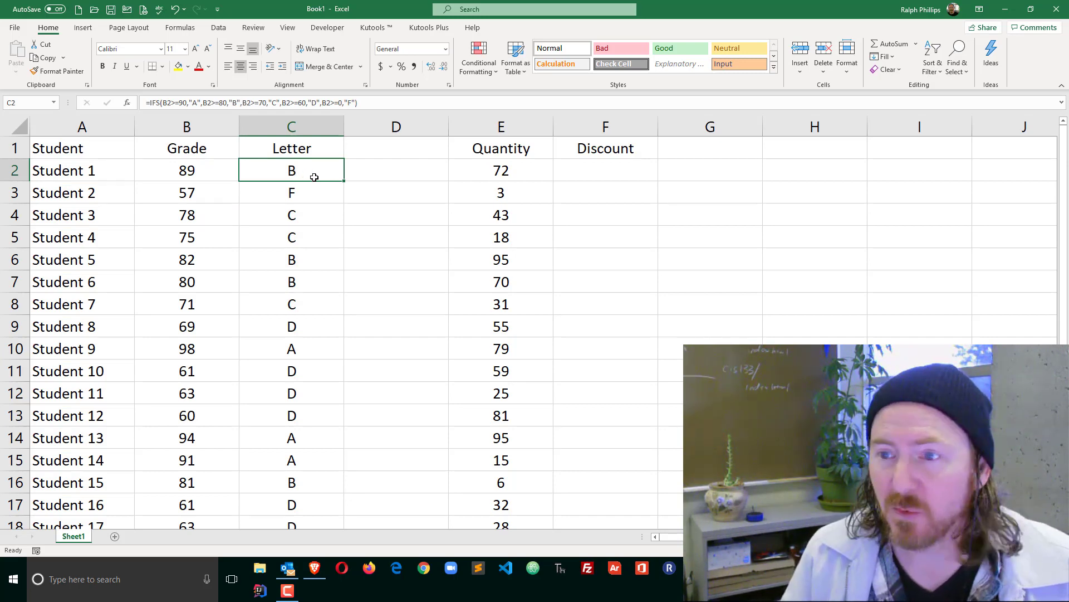
mouse_move(300, 158)
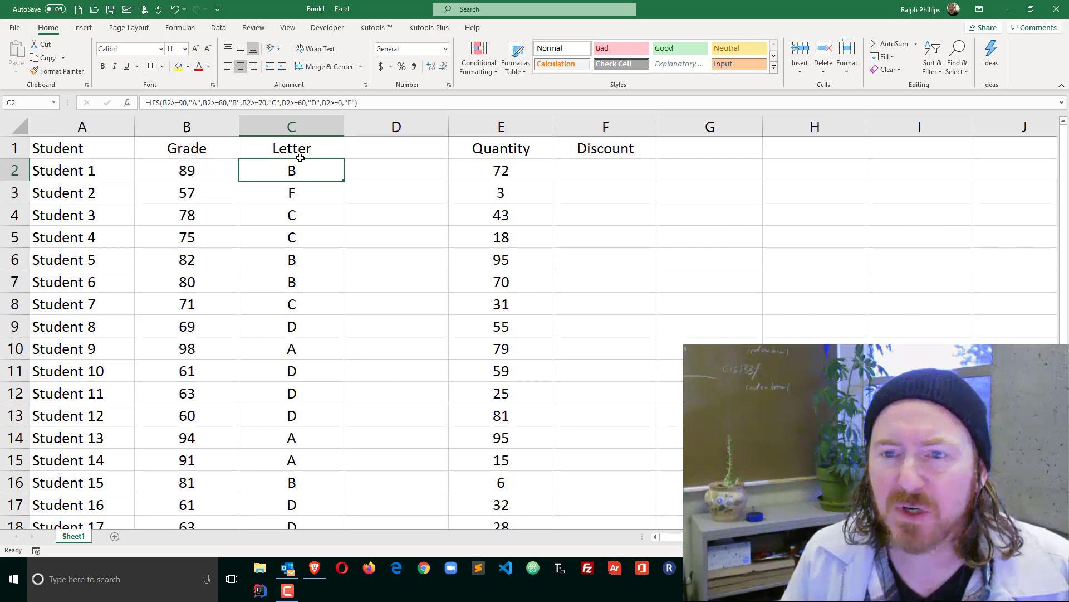
mouse_move(485, 198)
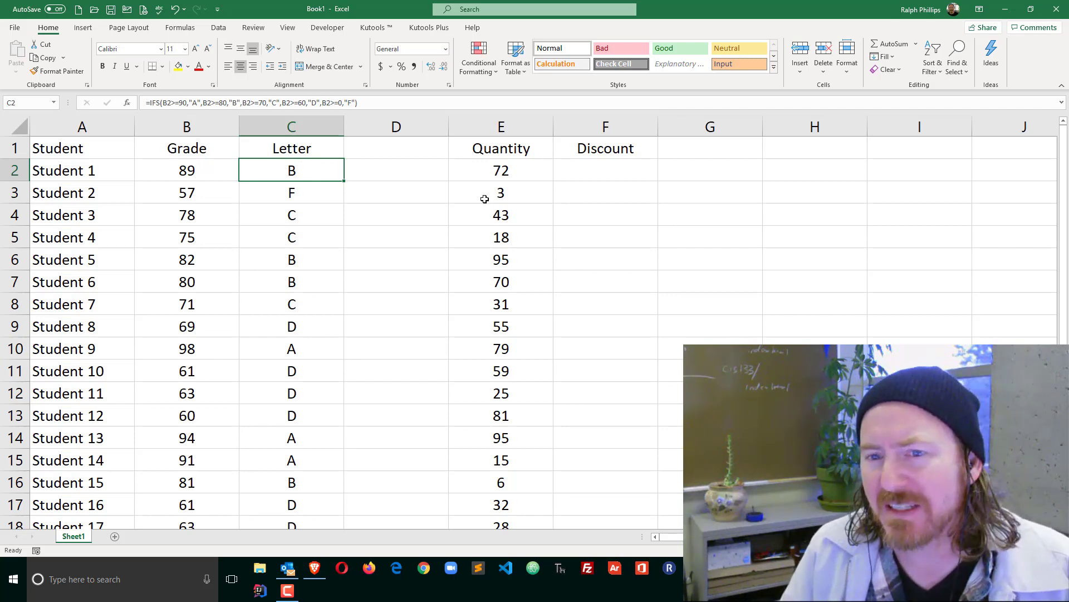
left_click(605, 169)
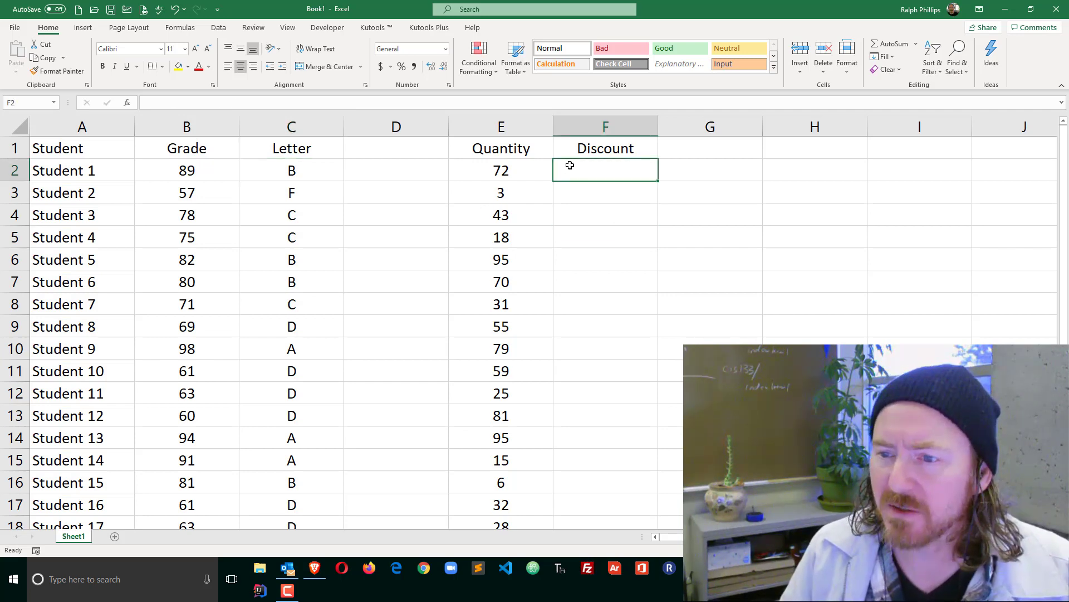
mouse_move(593, 196)
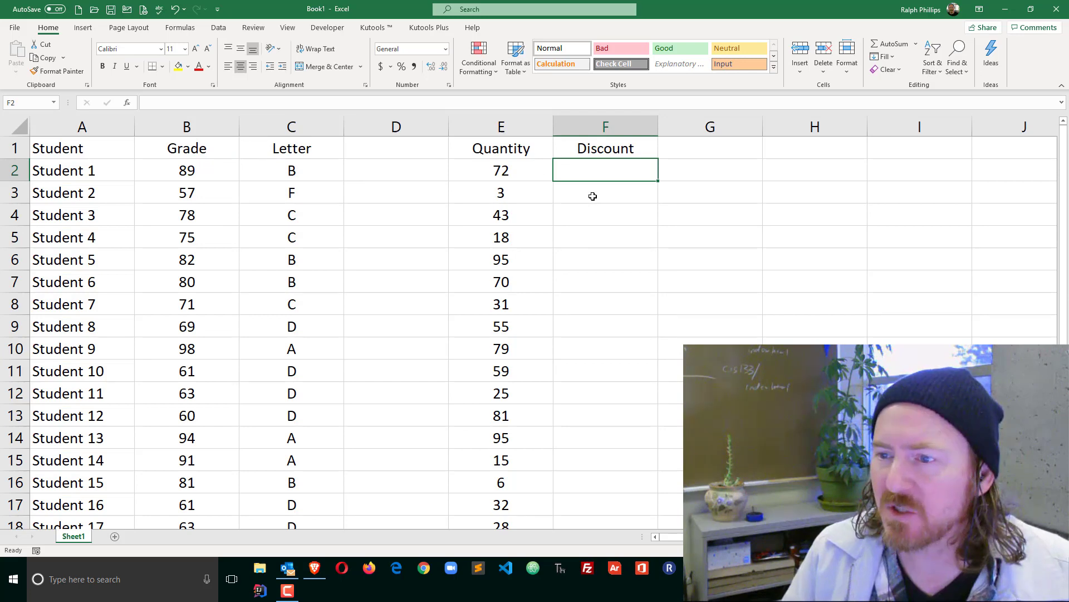
left_click(605, 193)
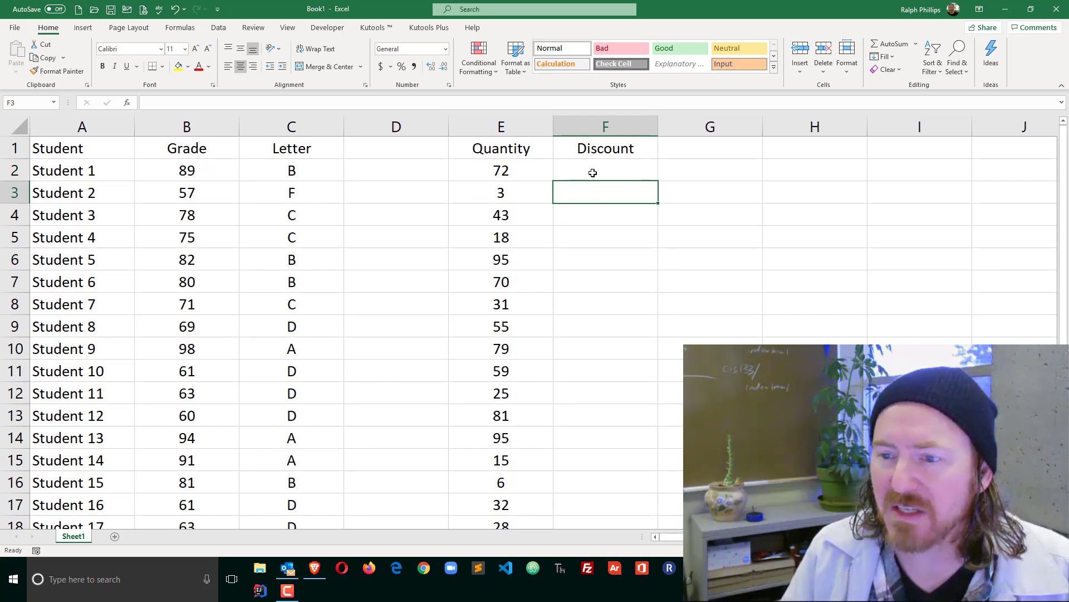
mouse_move(579, 219)
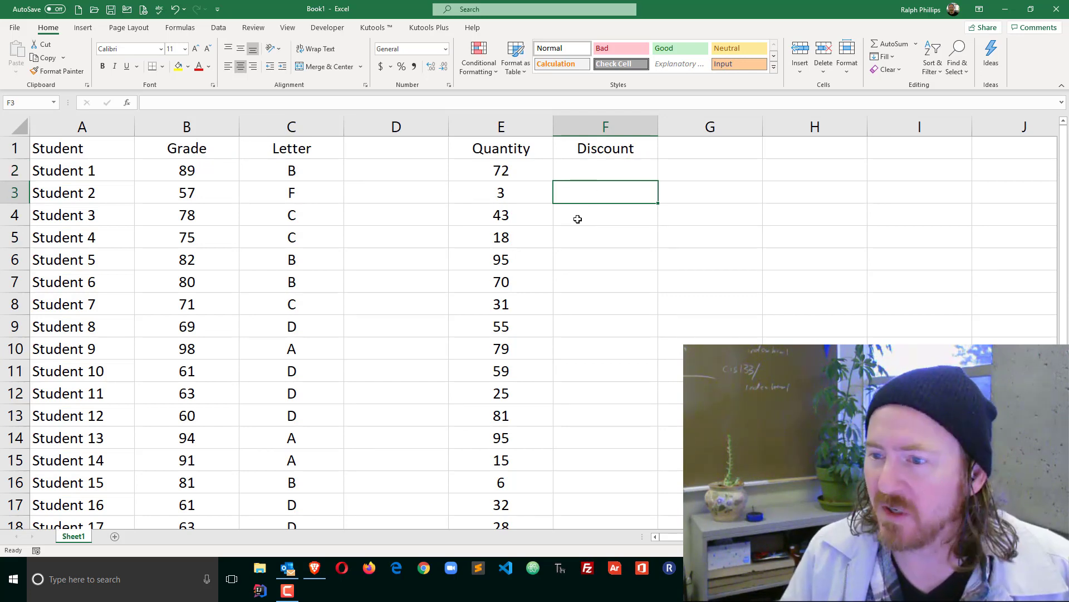
left_click(605, 169)
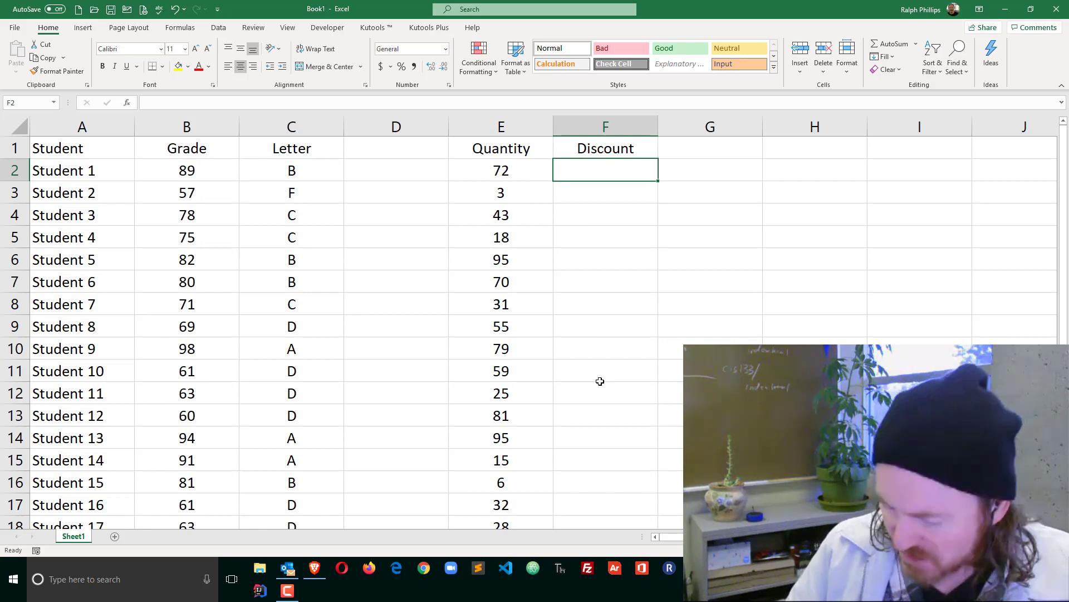
- Enter =ifs(E2>30,.15,E2>50,.25) in the first Discount cell F2
type("=ifs(")
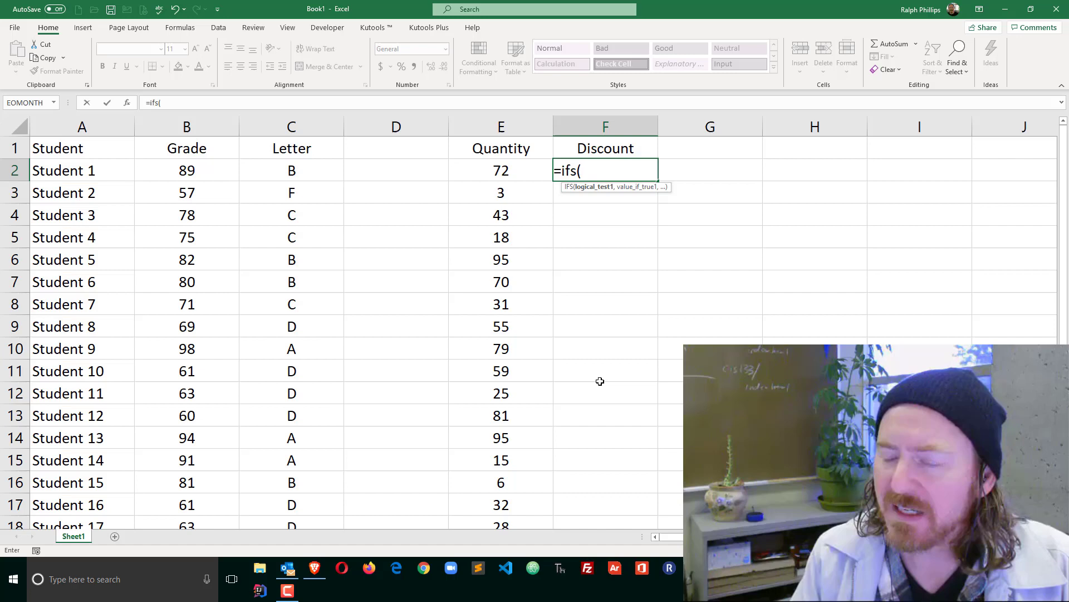
mouse_move(527, 196)
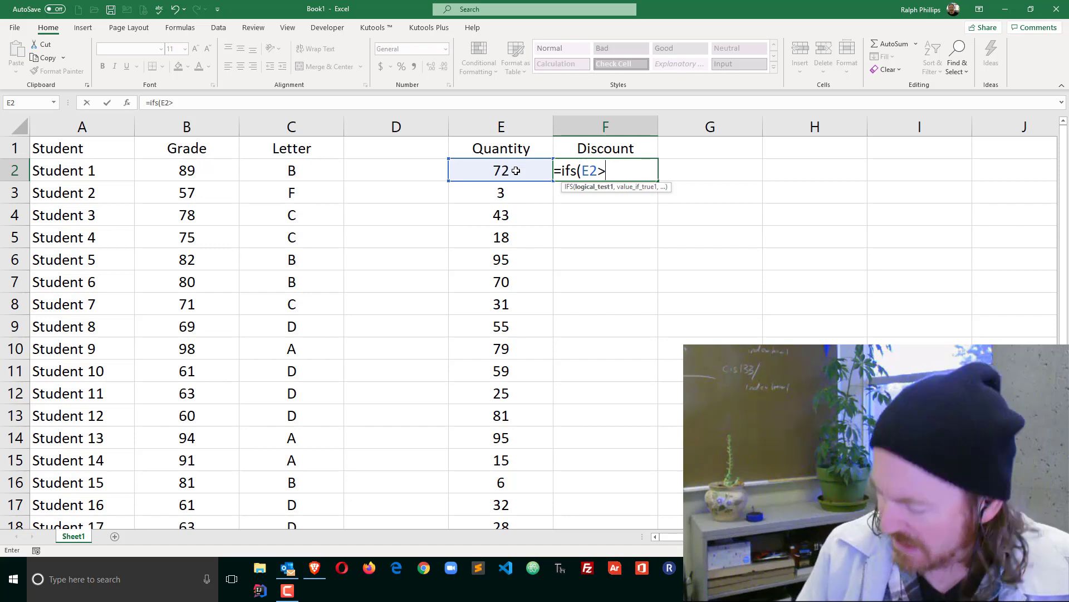
type("30")
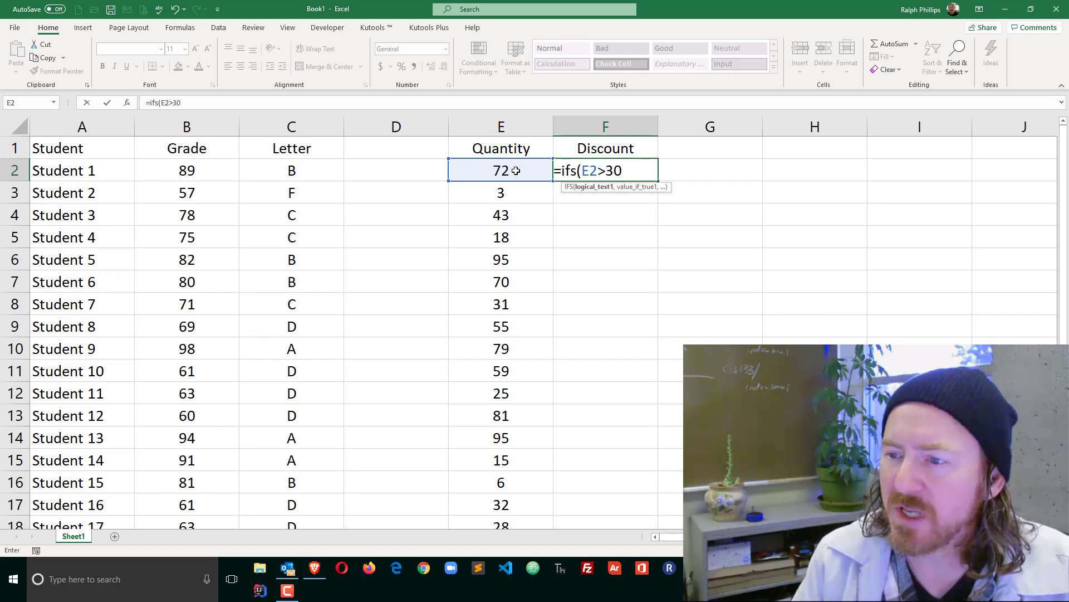
type(",.1")
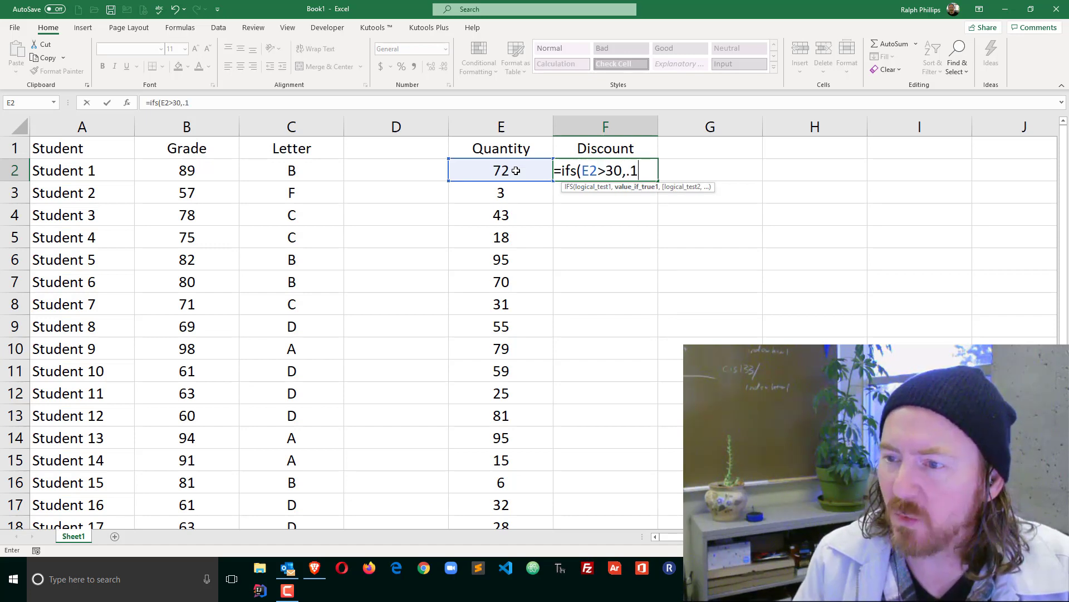
type("5,")
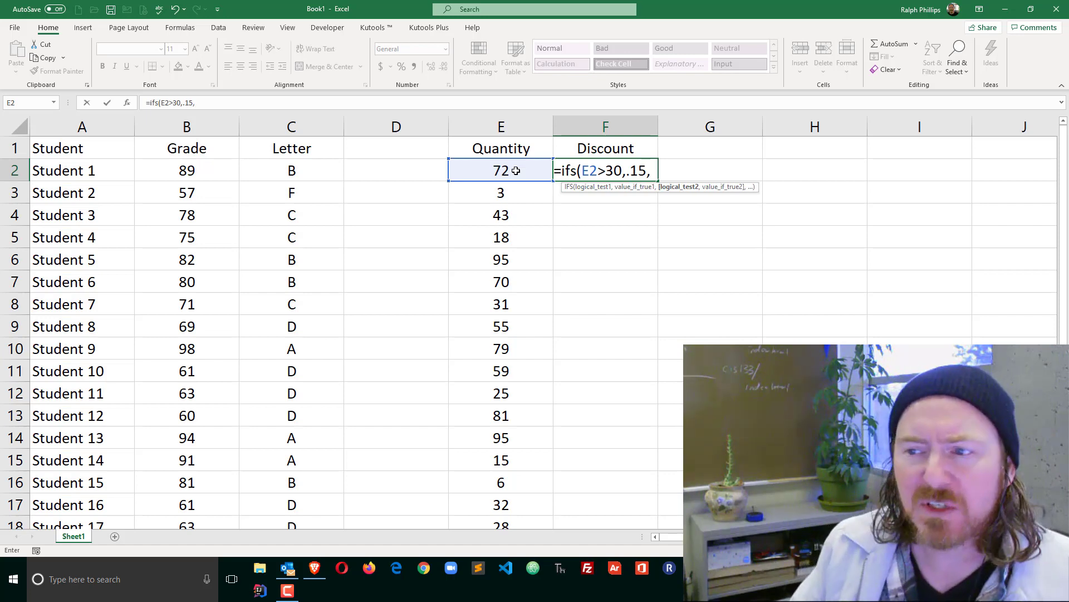
mouse_move(594, 228)
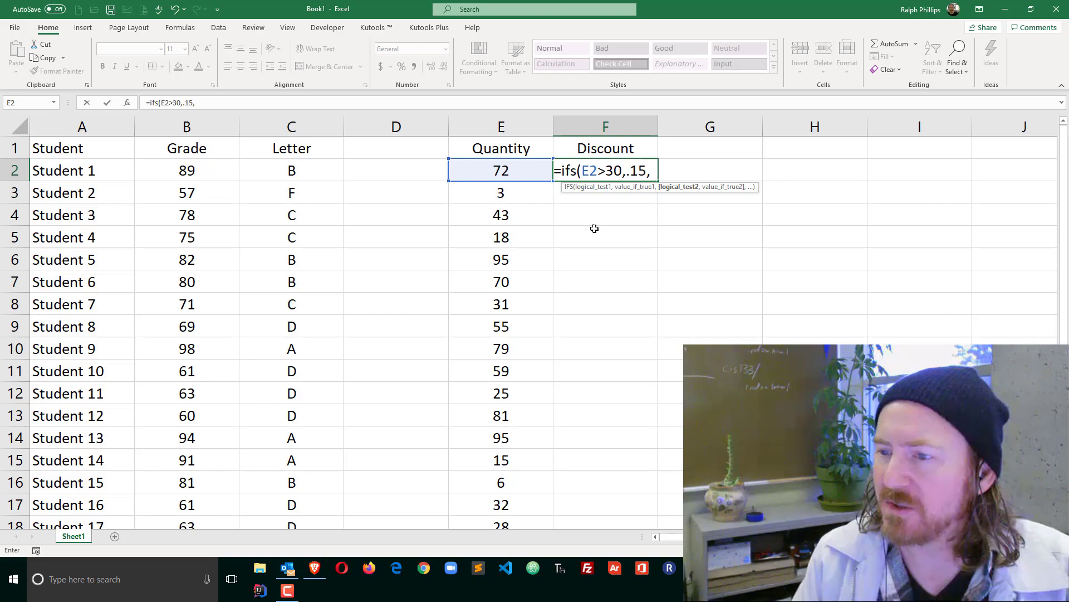
type("E2")
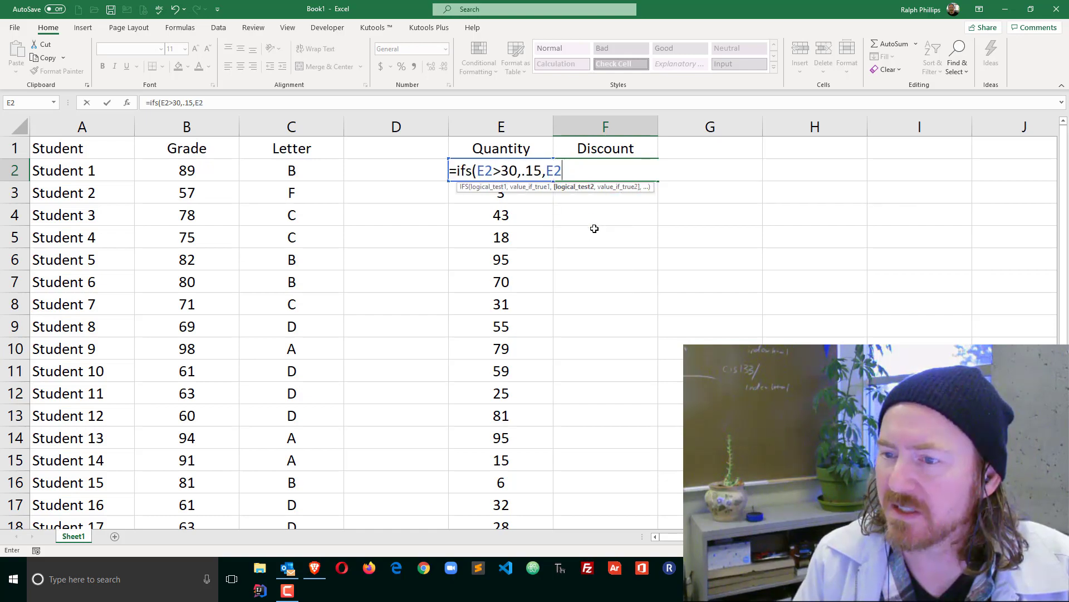
type(">")
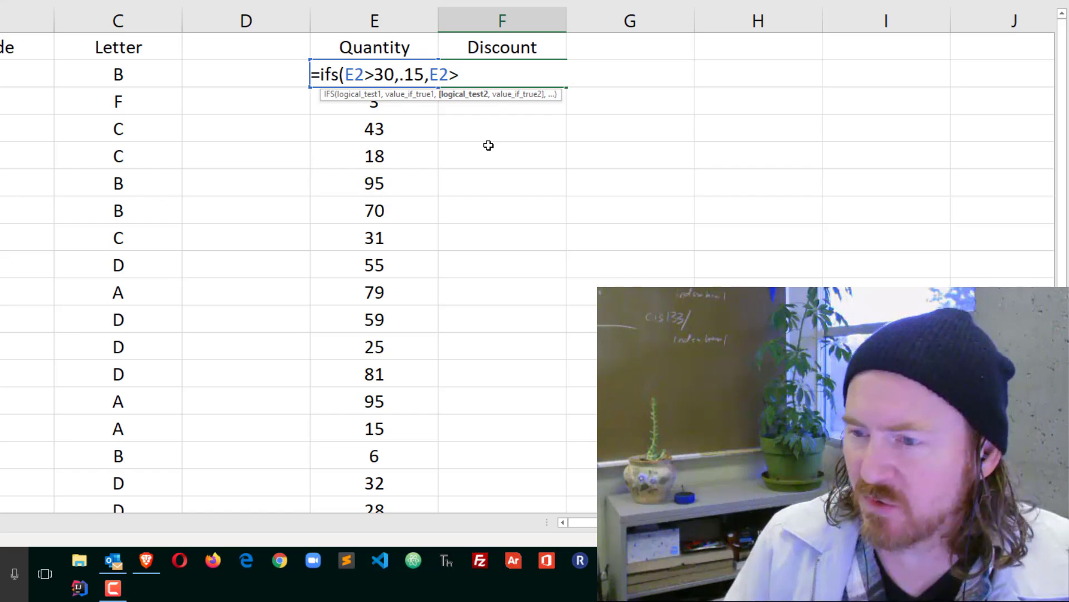
type("50")
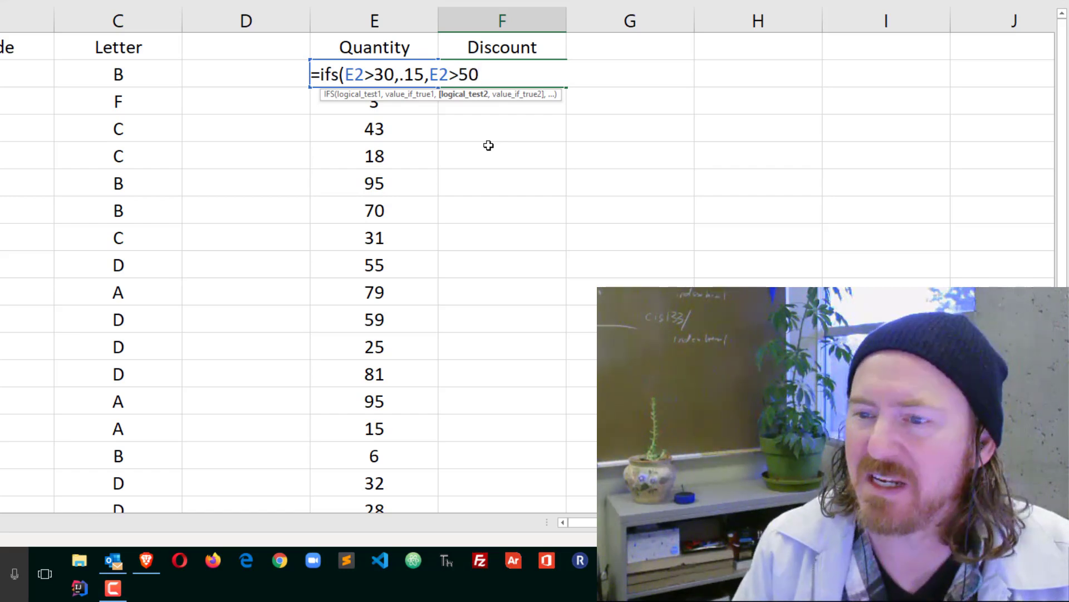
type(",")
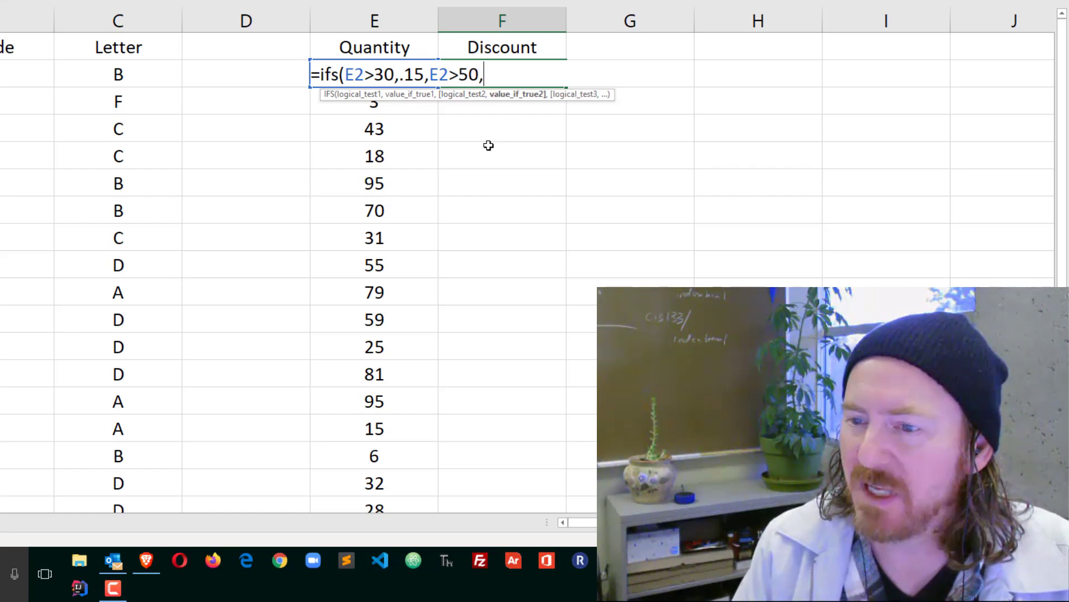
type(".25)")
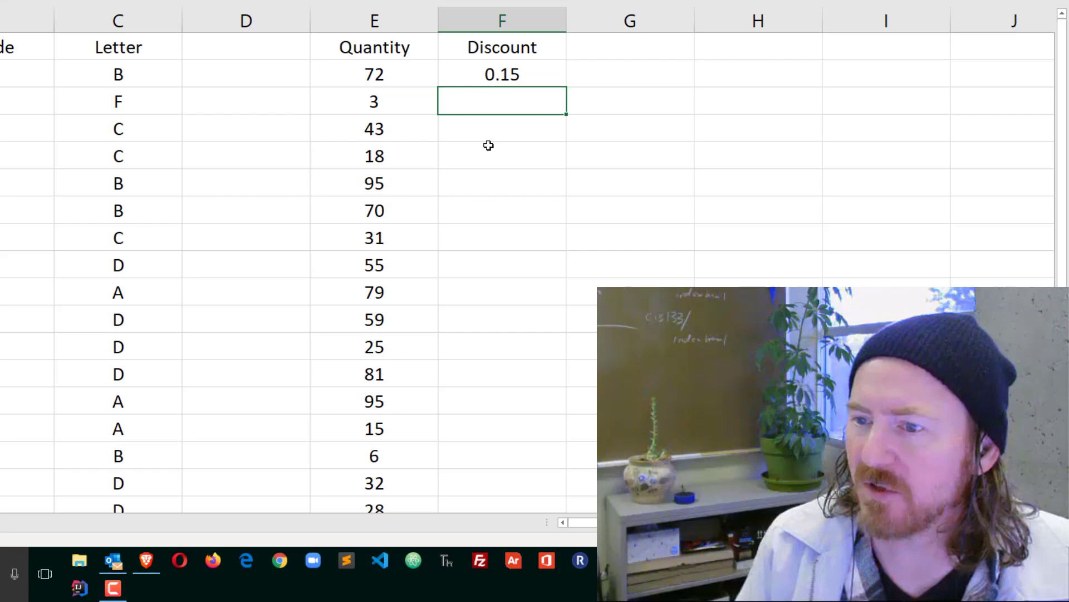
- Fill the discount formula down column F, then reopen F2 for editing
left_click(503, 74)
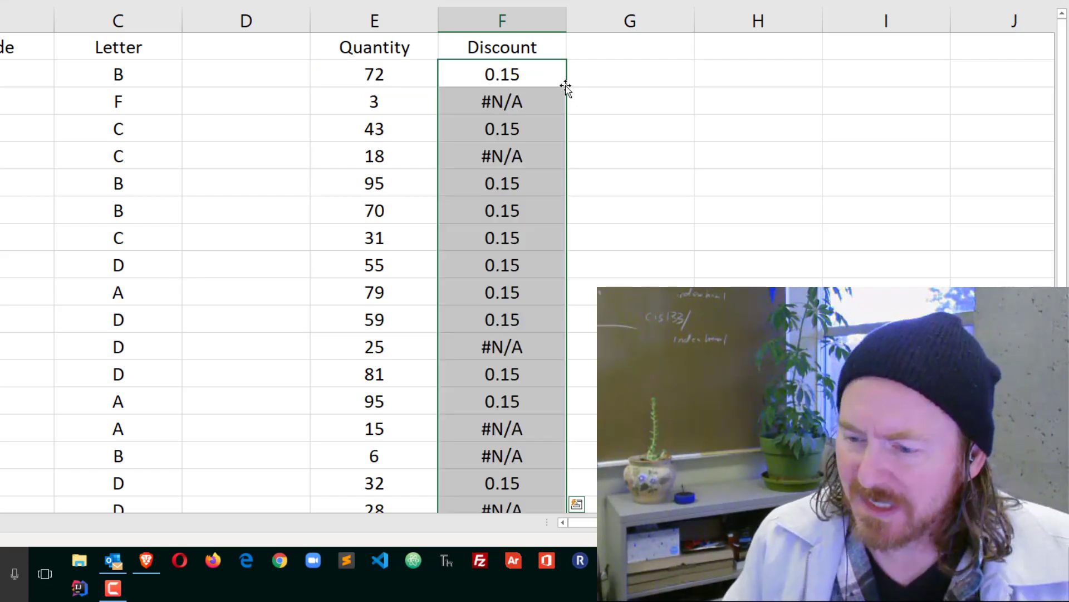
mouse_move(511, 129)
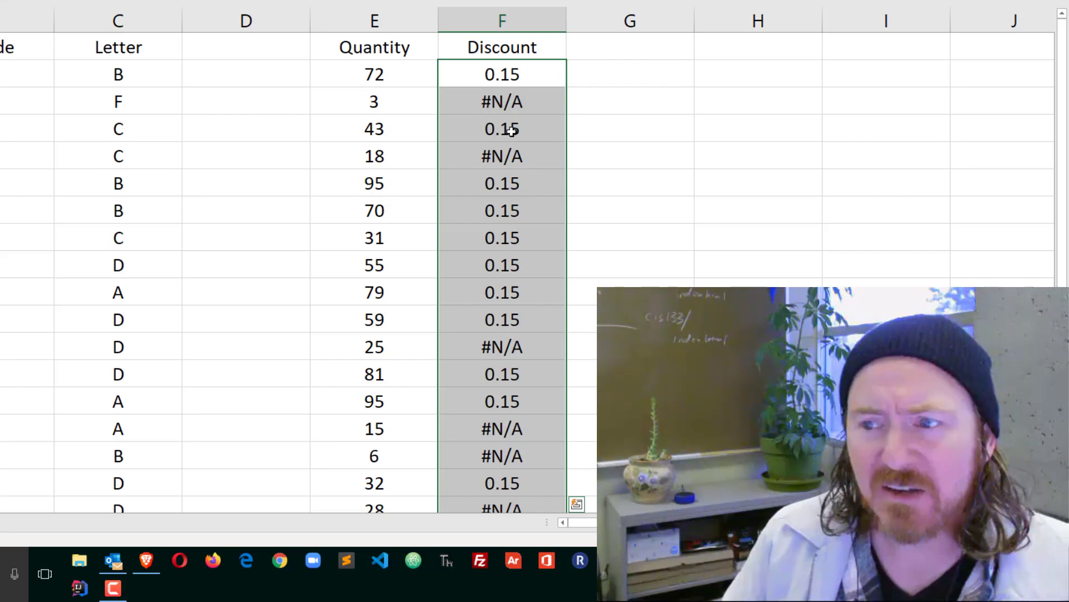
mouse_move(430, 77)
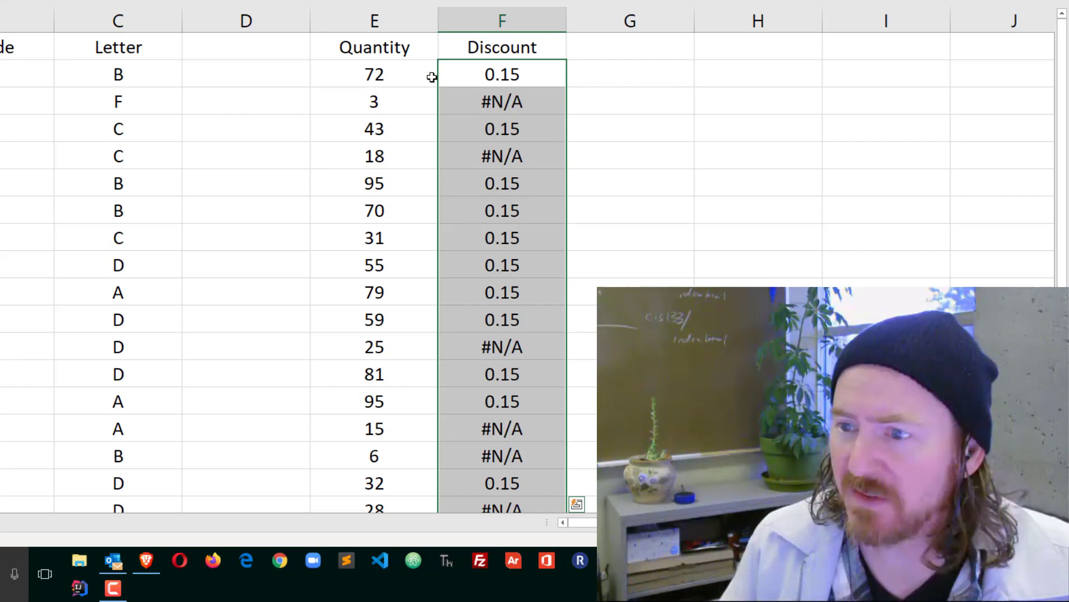
double_click(502, 74)
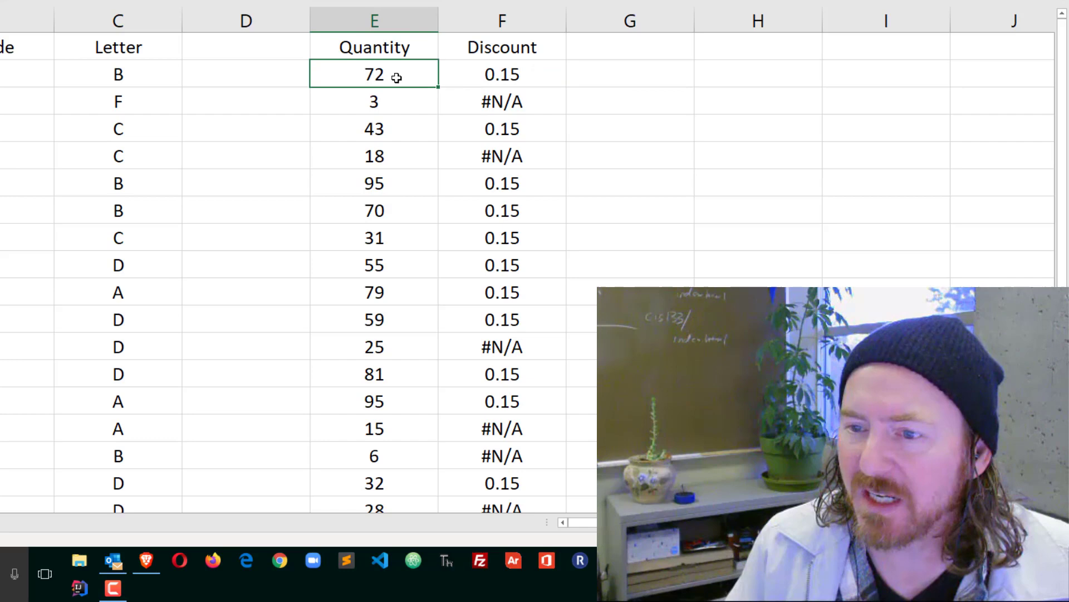
mouse_move(485, 75)
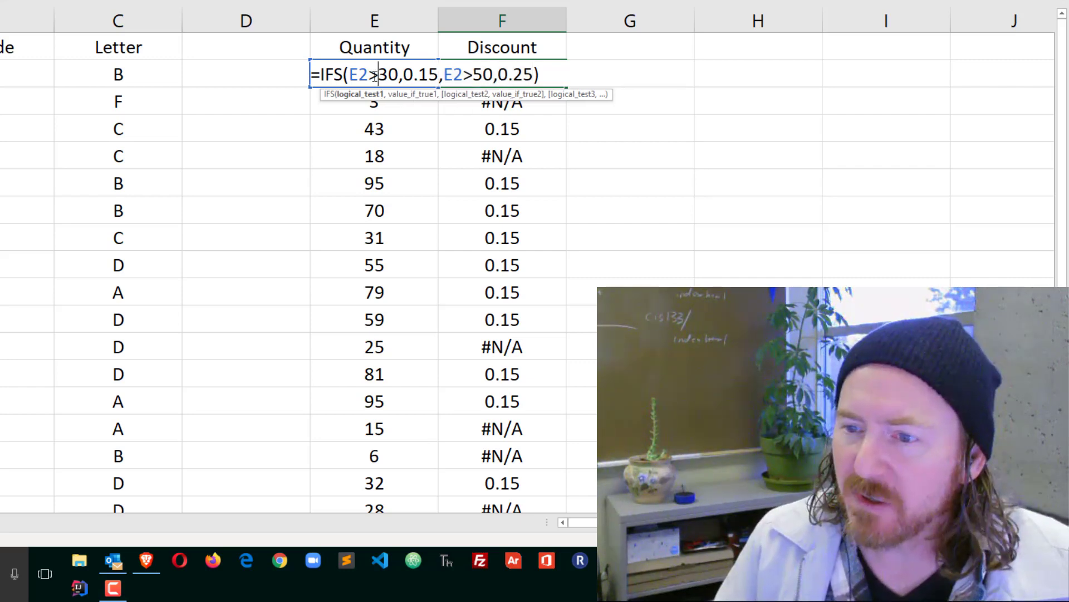
- Swap the thresholds so E2>50 gives 0.25 and E2>30 gives 0.15, then reselect F2
type("50")
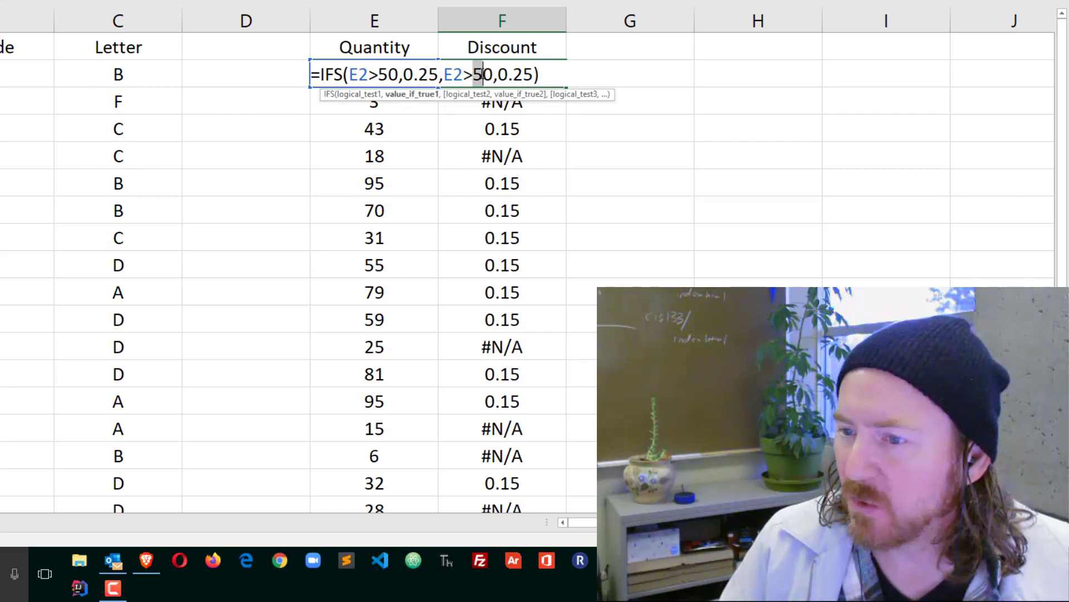
type("3")
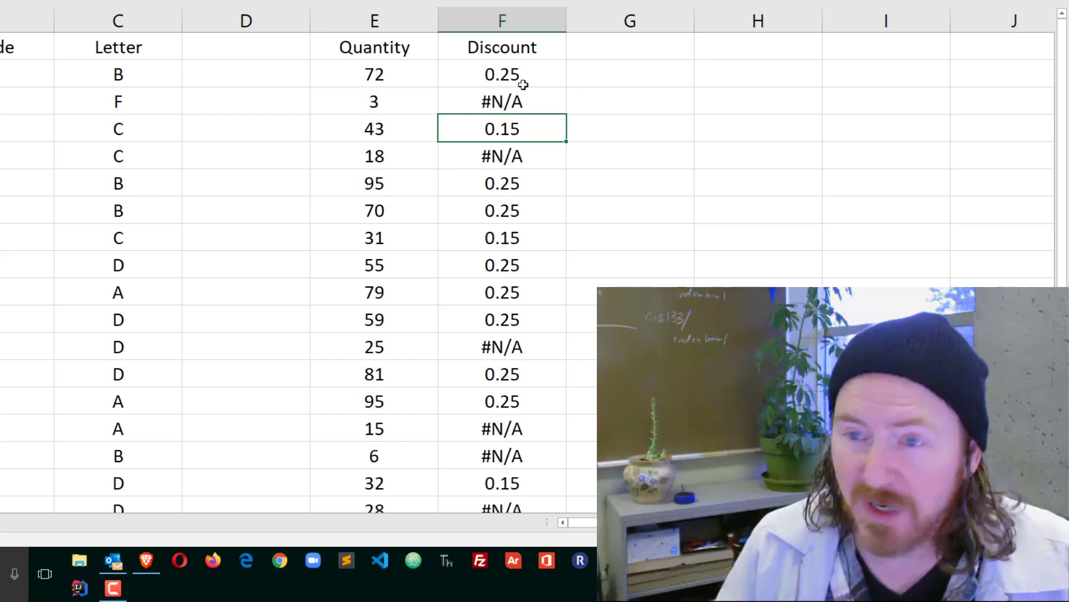
left_click(503, 73)
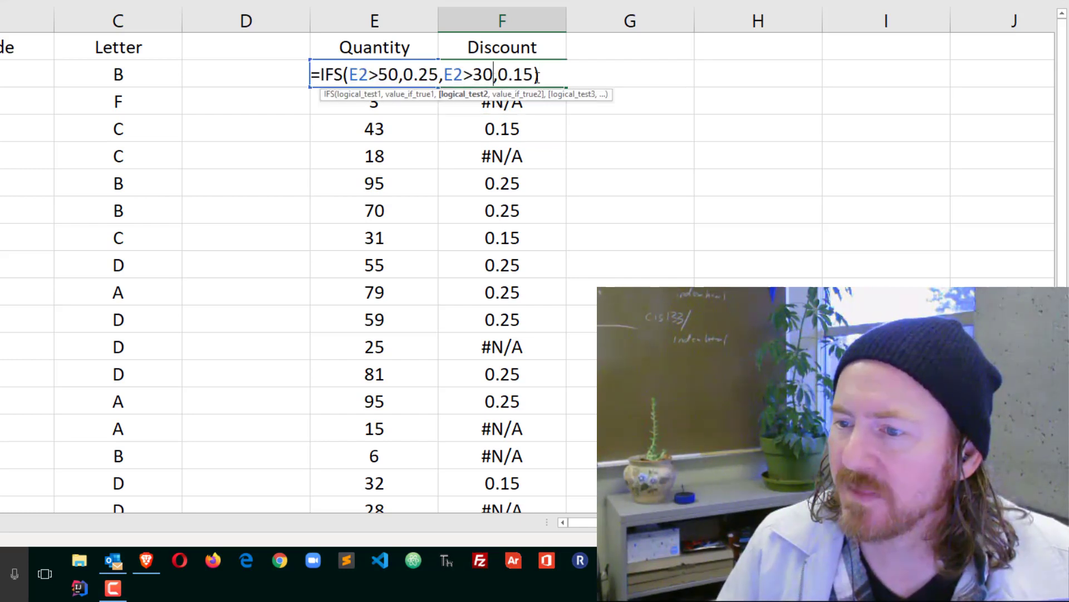
- Append the zero-discount case ,E2>=0,0 so small quantities return 0 instead of #N/A
type(",")
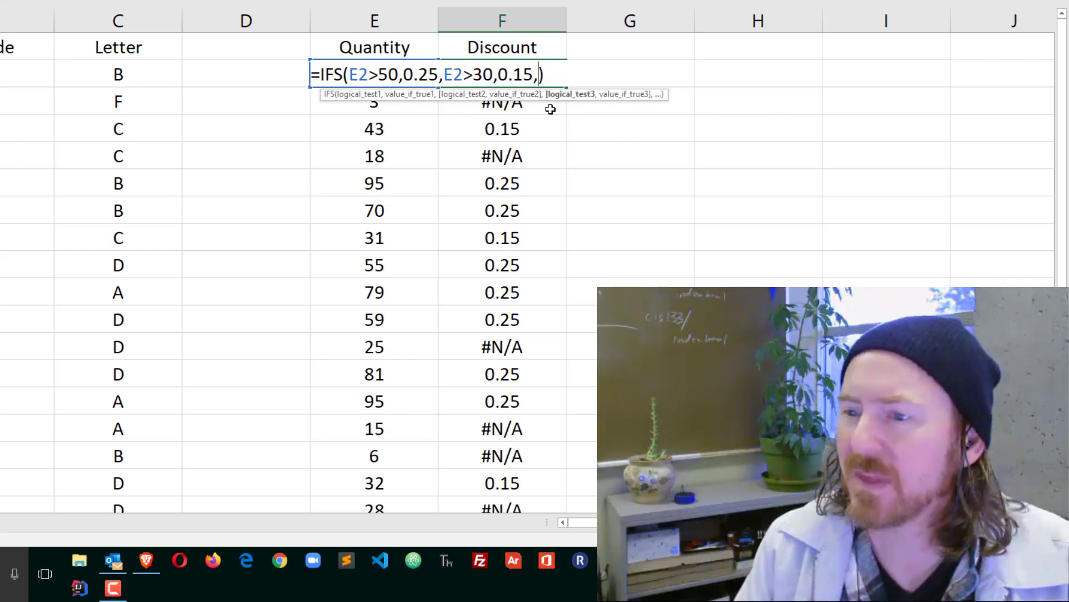
type("#")
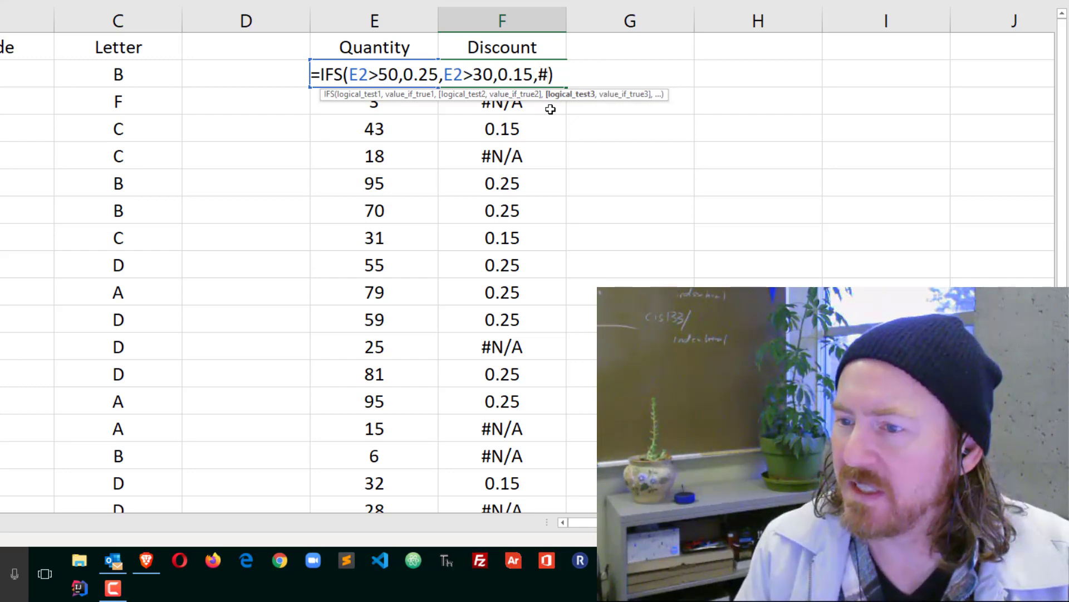
type("E2")
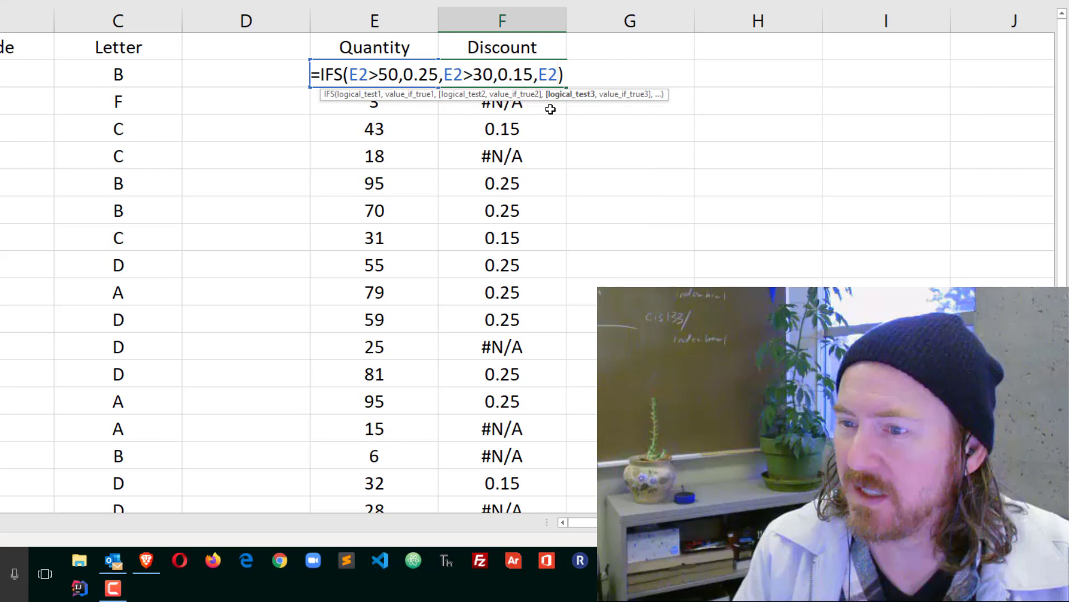
type(">=")
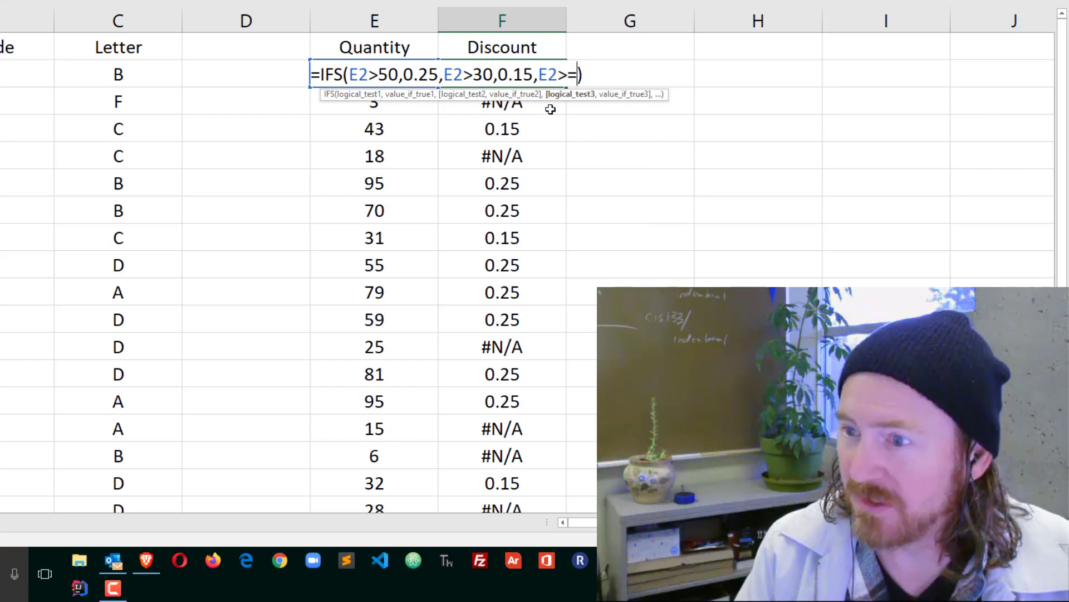
type("0,0")
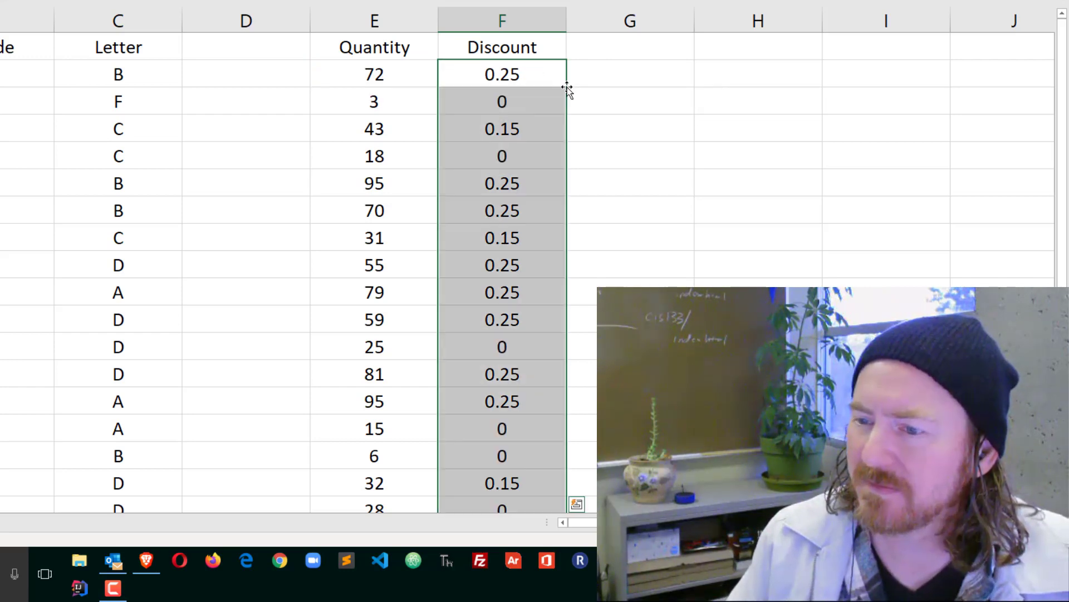
mouse_move(372, 167)
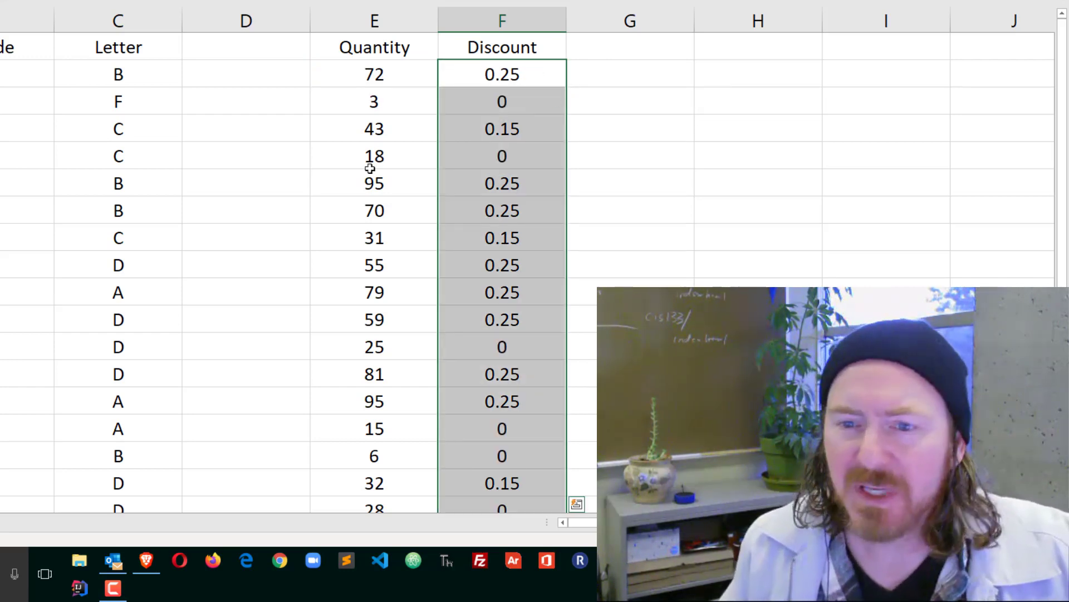
left_click(118, 73)
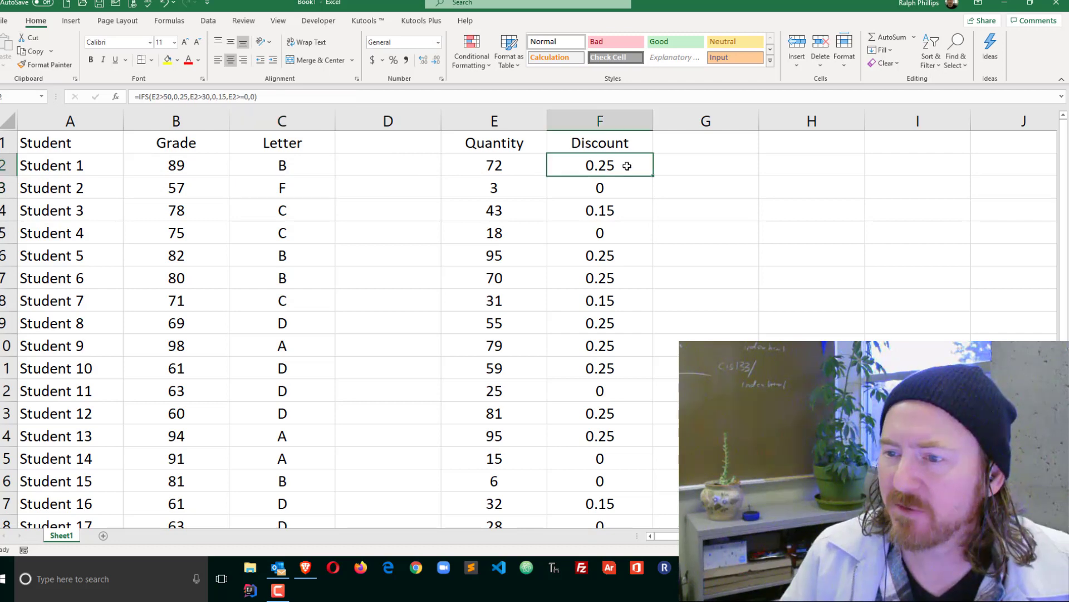
double_click(599, 165)
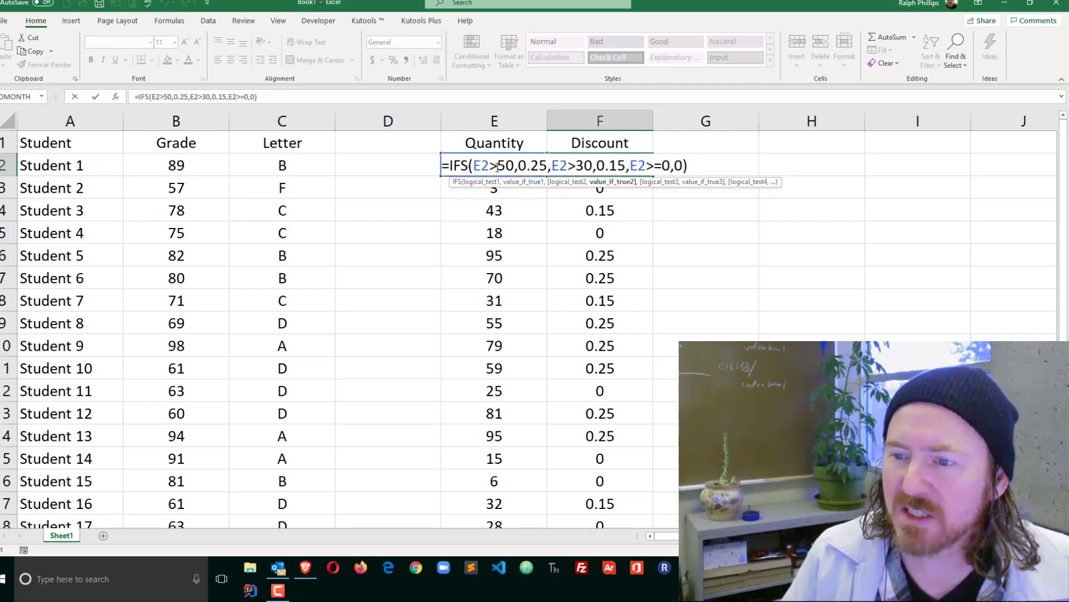